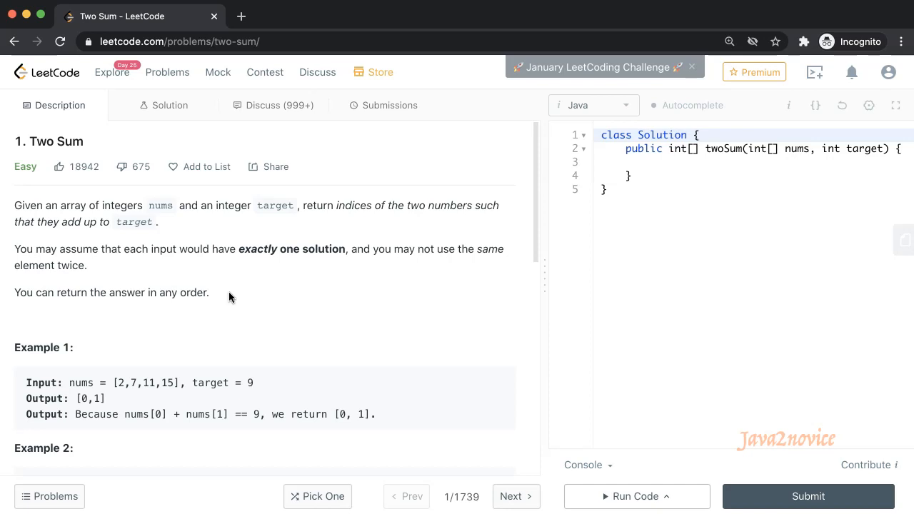
{"action": "mouse_move", "coordinate": [107, 185]}
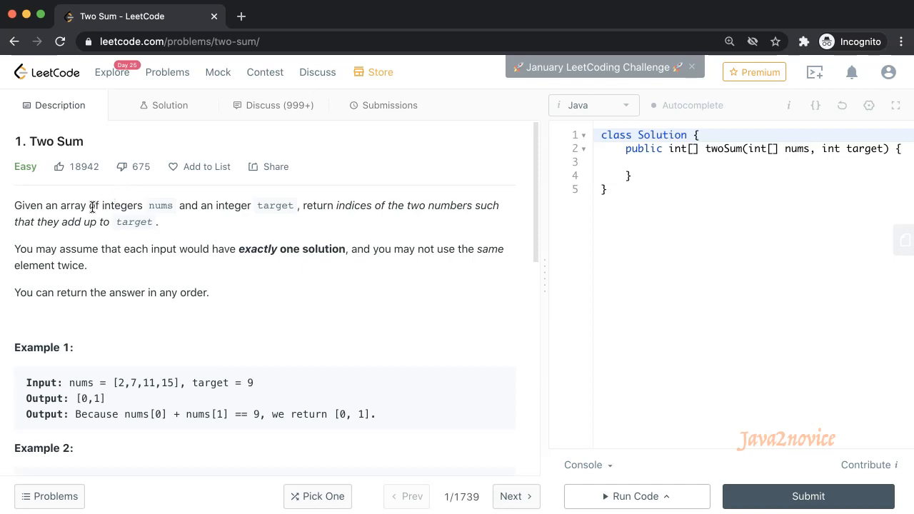
Highlight the task definition and example input in the problem description.
{"action": "left_click_drag", "start_coordinate": [14, 206], "coordinate": [157, 221]}
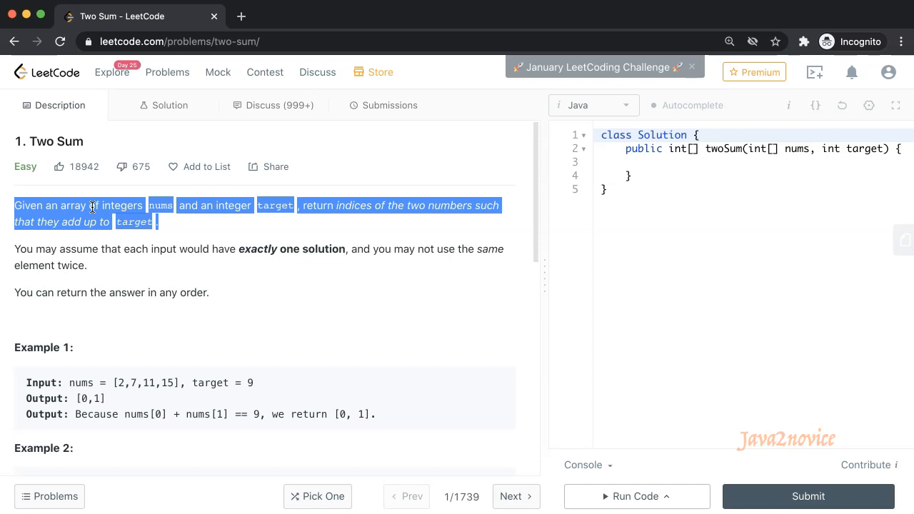
{"action": "mouse_move", "coordinate": [111, 383]}
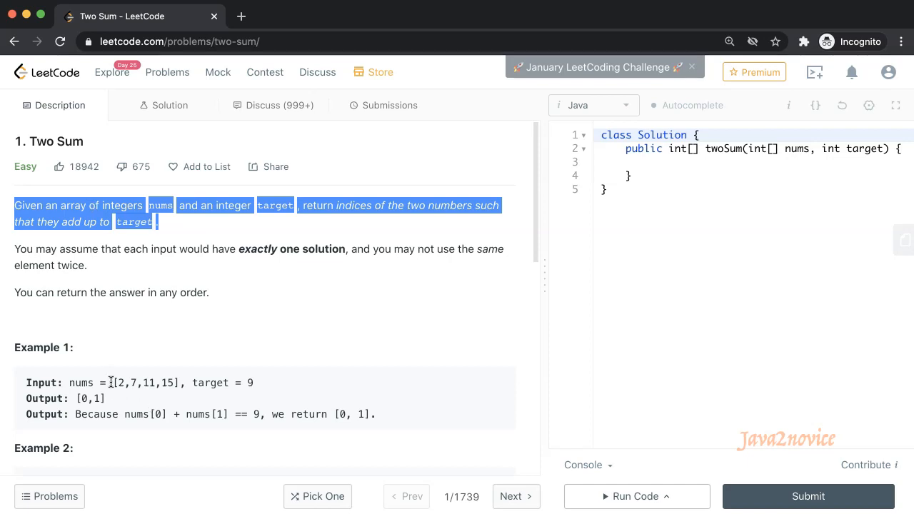
{"action": "left_click_drag", "start_coordinate": [114, 382], "coordinate": [180, 383]}
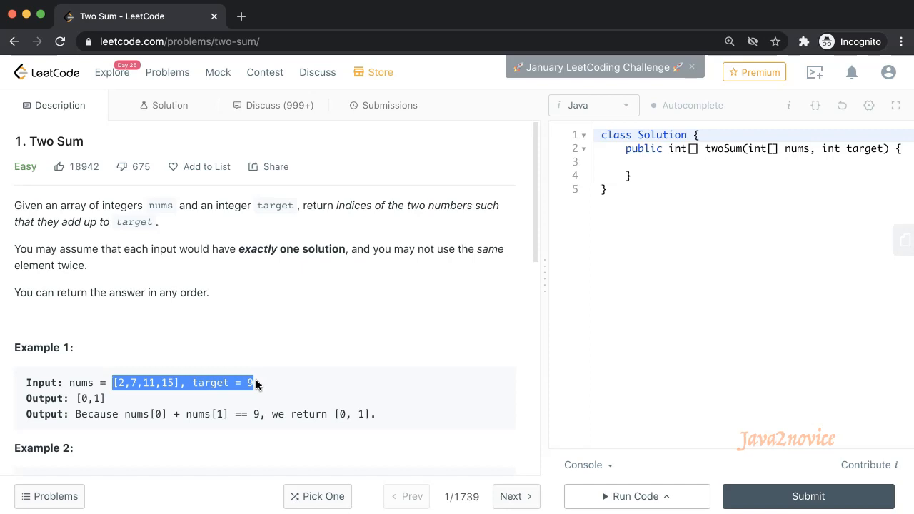
{"action": "mouse_move", "coordinate": [170, 378]}
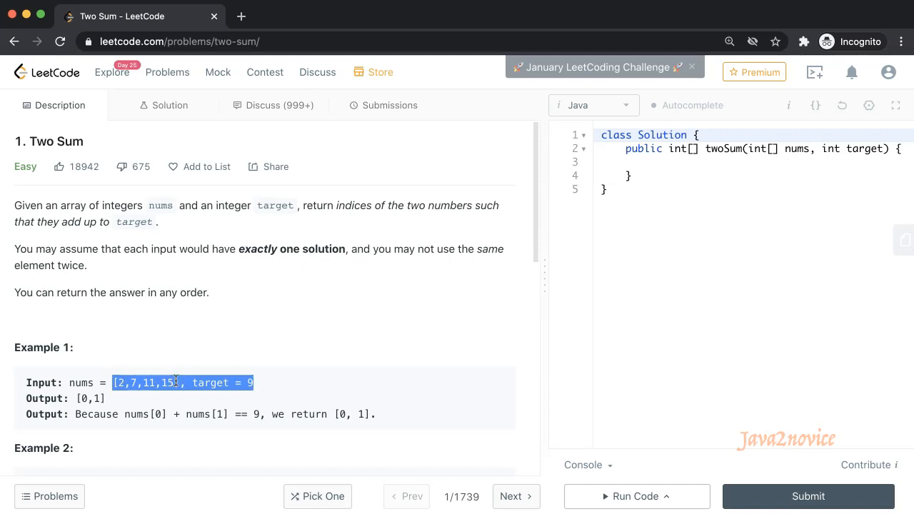
{"action": "mouse_move", "coordinate": [286, 382]}
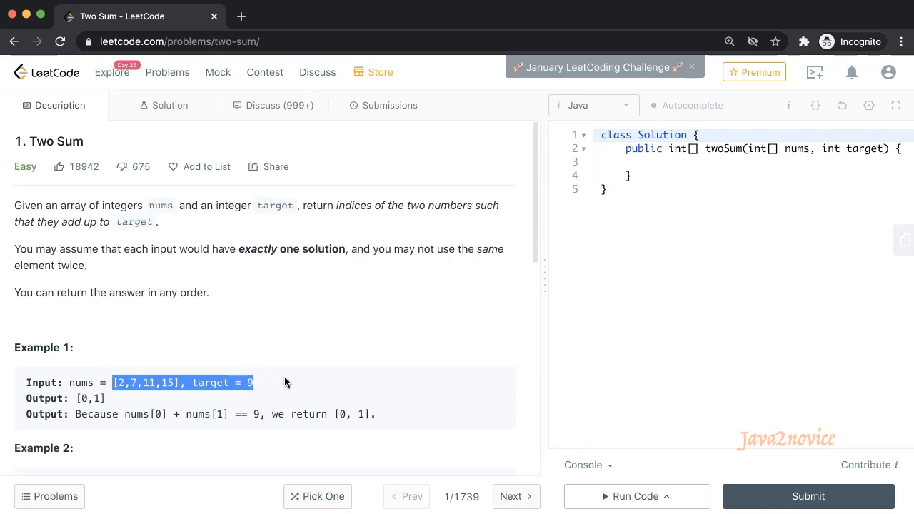
{"action": "mouse_move", "coordinate": [320, 378]}
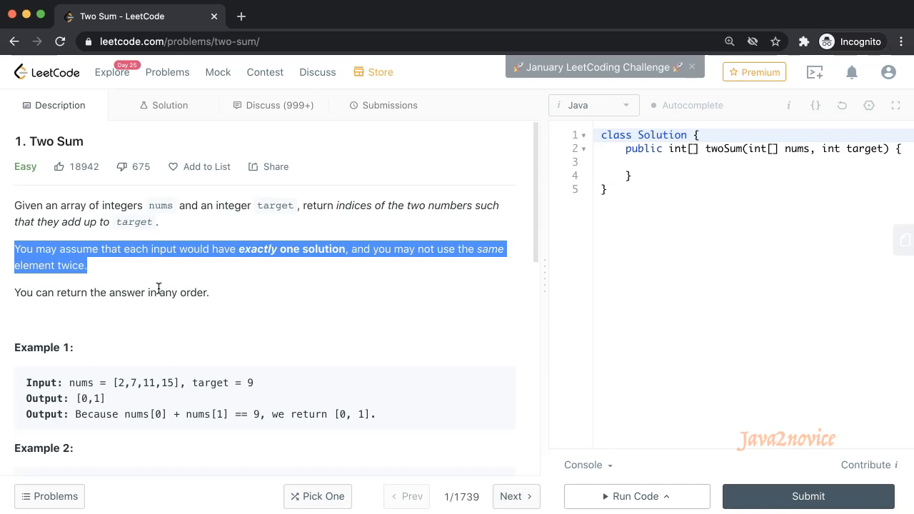
{"action": "mouse_move", "coordinate": [85, 297]}
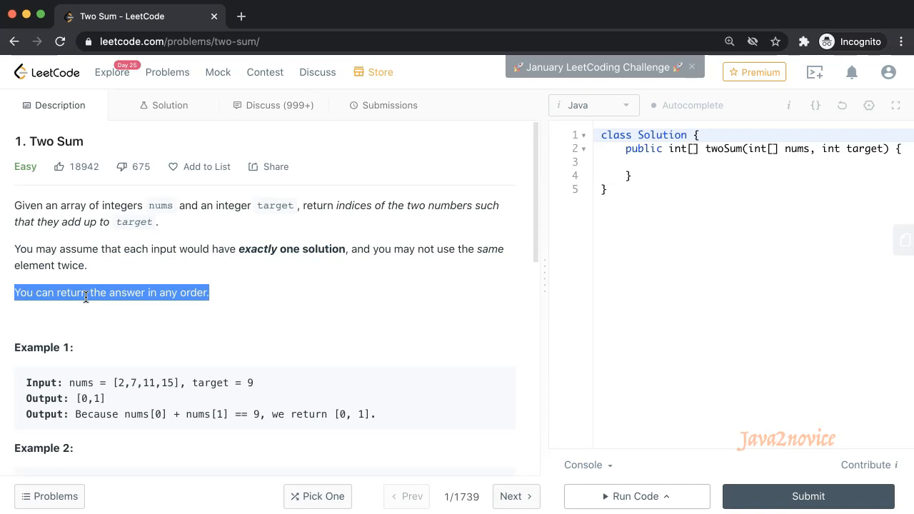
{"action": "scroll", "scroll_direction": "down", "scroll_amount": 3}
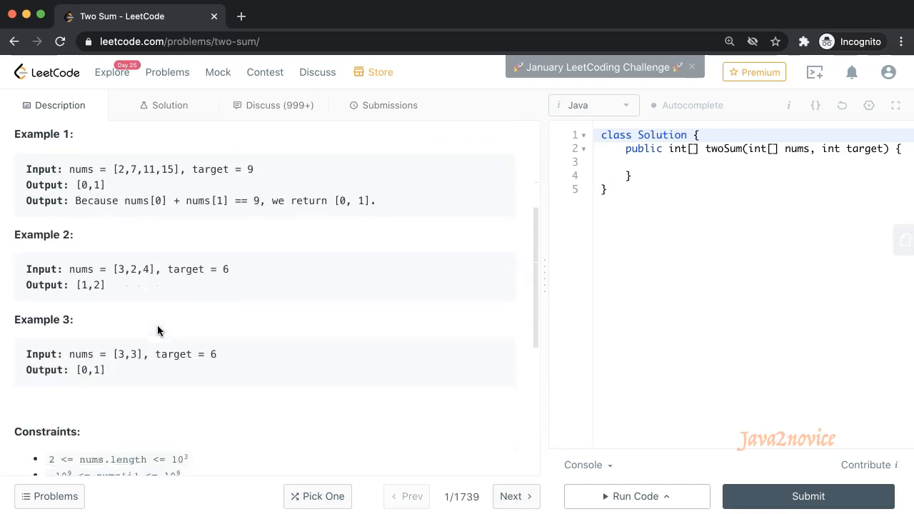
{"action": "scroll", "scroll_direction": "down", "scroll_amount": 3}
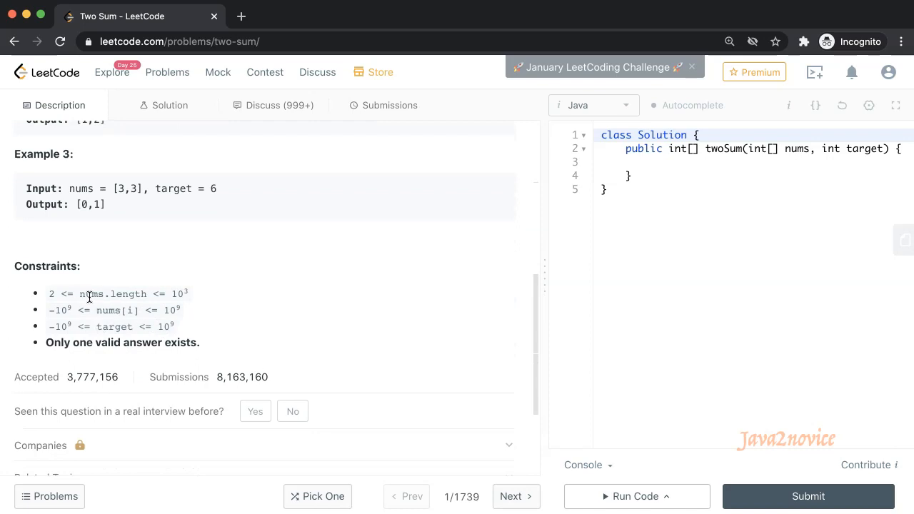
{"action": "left_click_drag", "start_coordinate": [49, 293], "coordinate": [187, 294]}
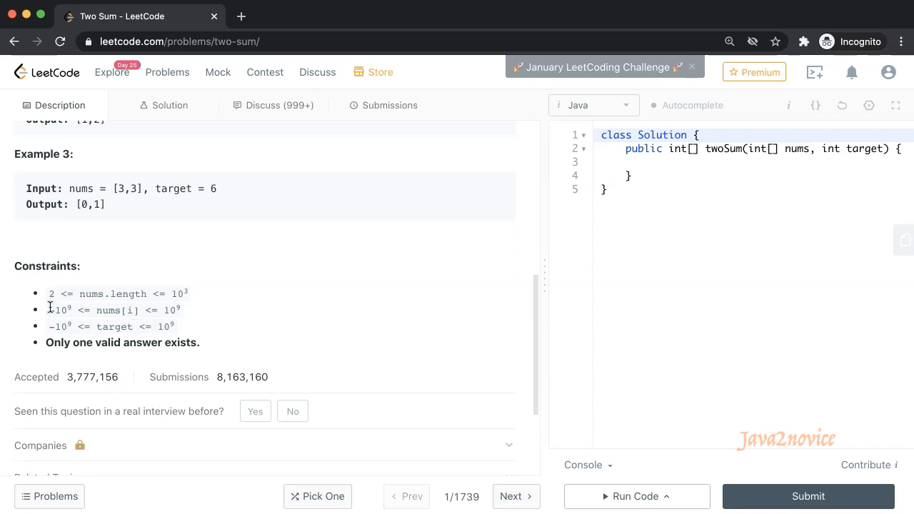
{"action": "left_click_drag", "start_coordinate": [49, 310], "coordinate": [174, 326]}
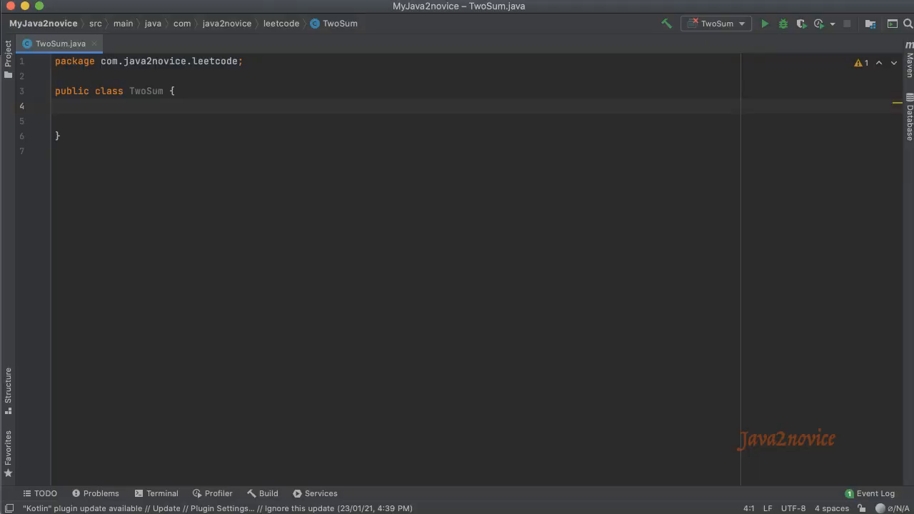
Declare the method public static int[] twoSum(int[] inputArr, int target).
{"action": "type", "text": "p"}
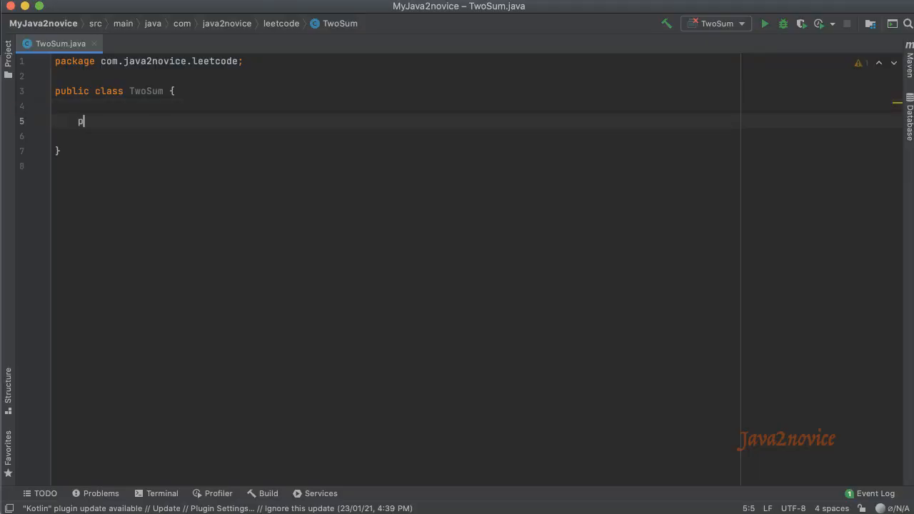
{"action": "type", "text": "ublic static"}
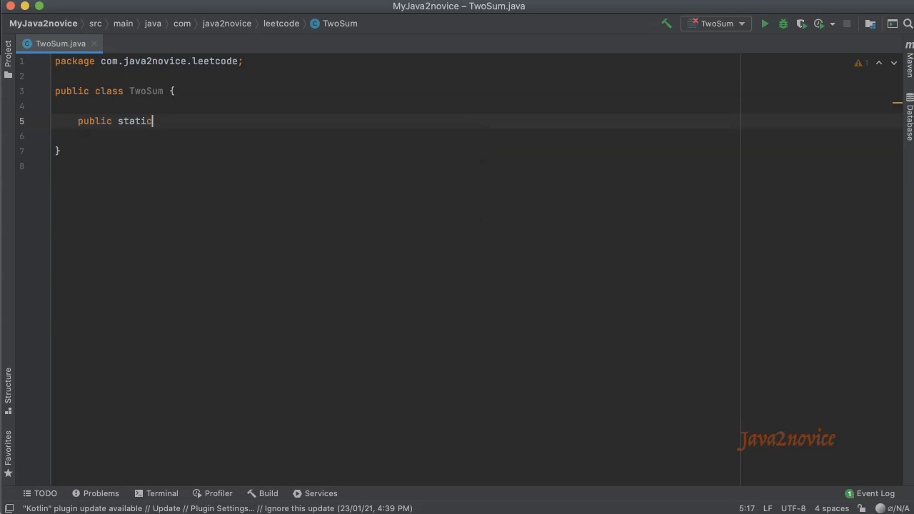
{"action": "type", "text": "int"}
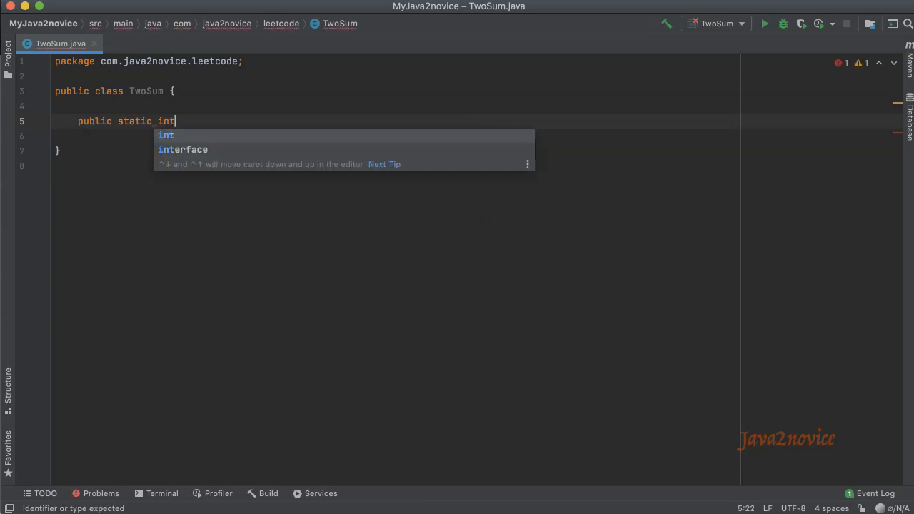
{"action": "type", "text": "[]"}
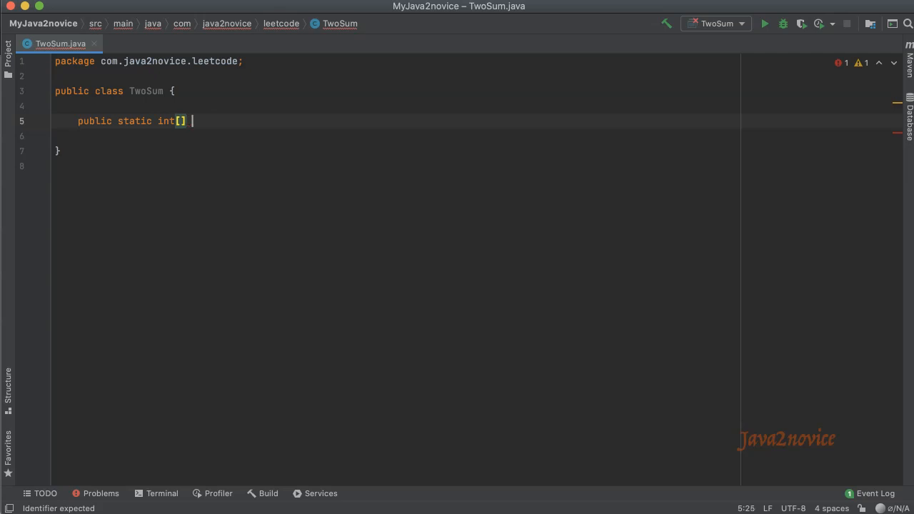
{"action": "type", "text": "twoSum"}
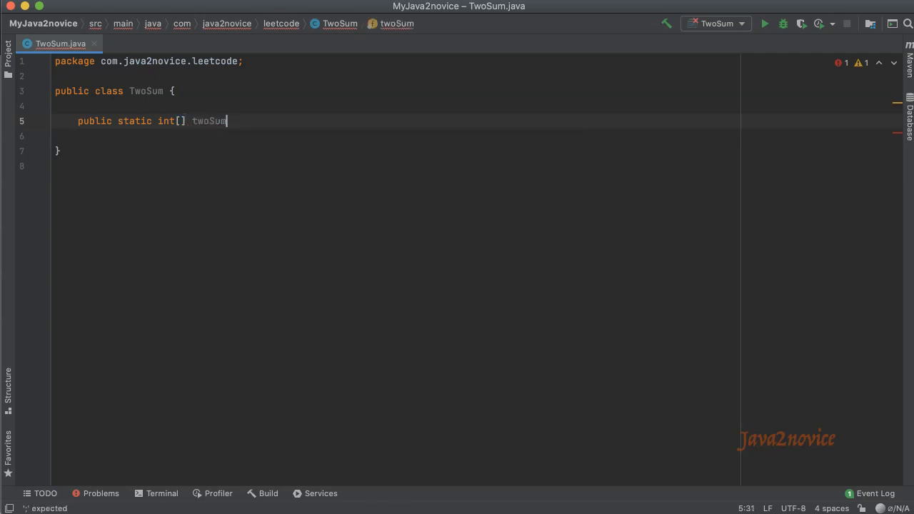
{"action": "type", "text": "(in"}
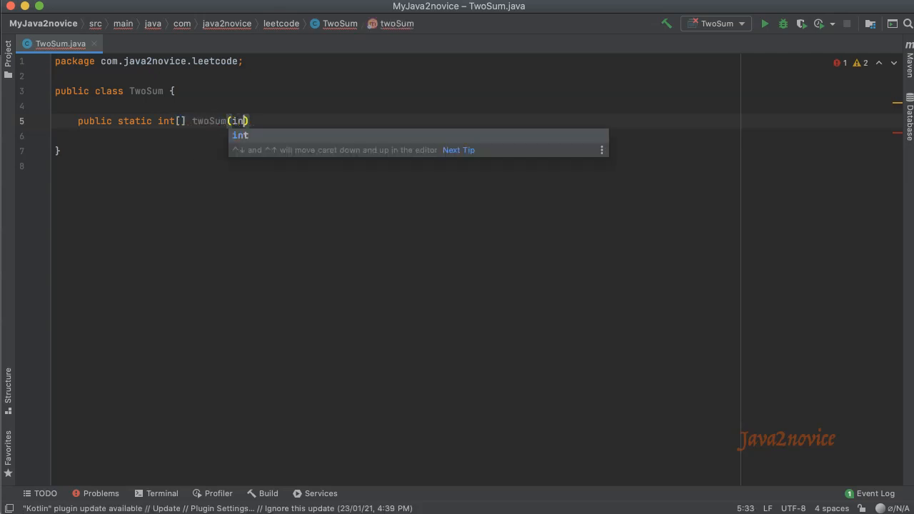
{"action": "type", "text": "t[]"}
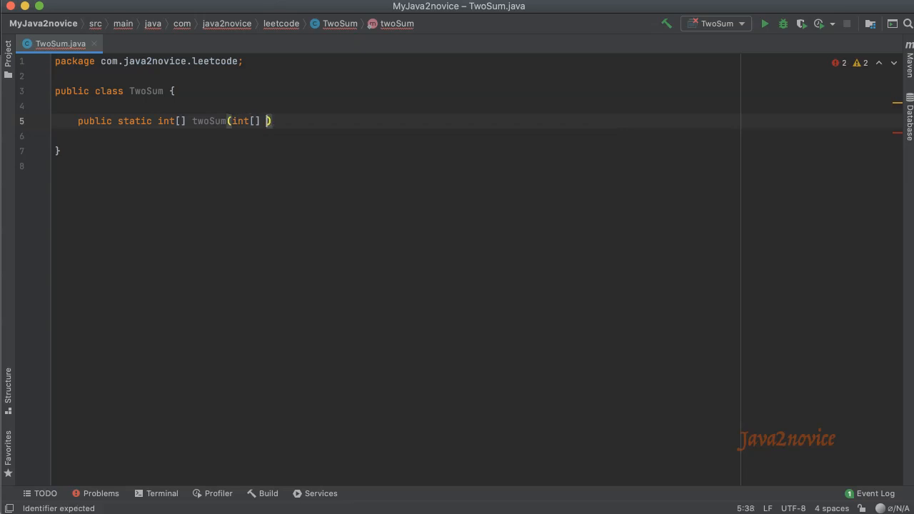
{"action": "type", "text": "inputArr,"}
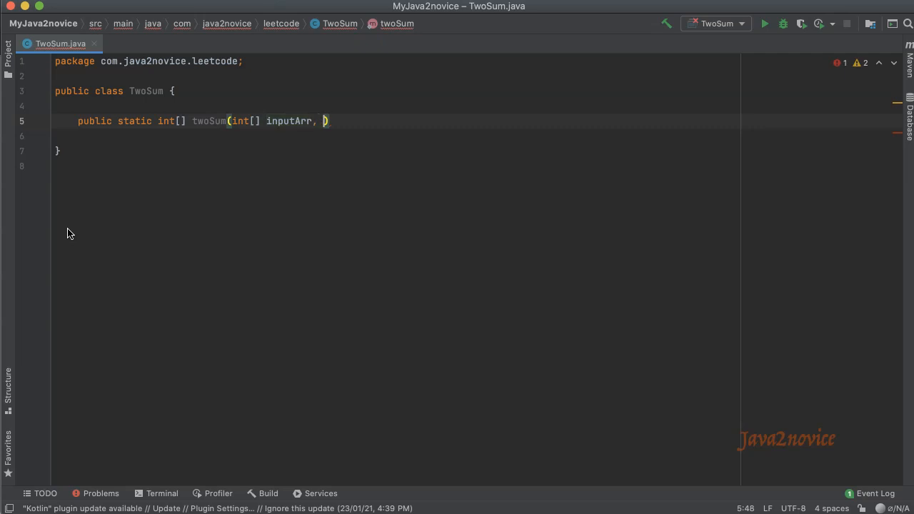
{"action": "type", "text": "int"}
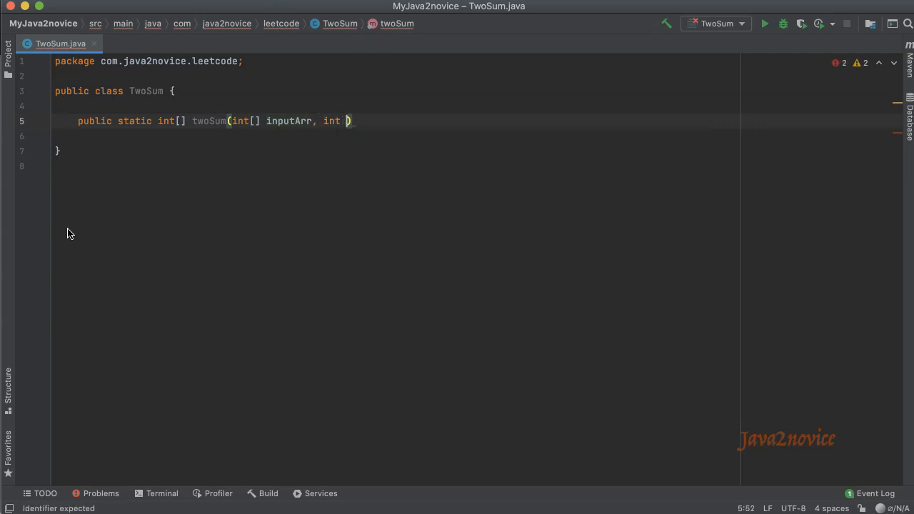
{"action": "type", "text": "target"}
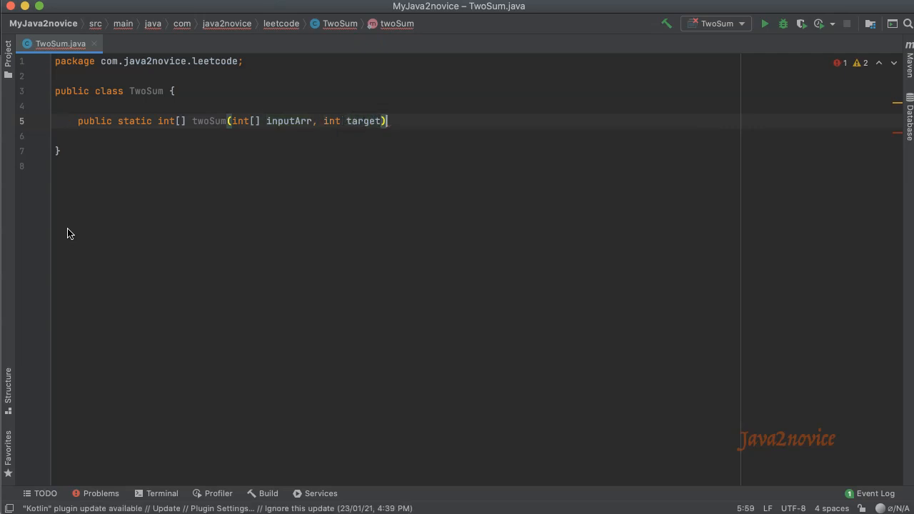
{"action": "type", "text": "{"}
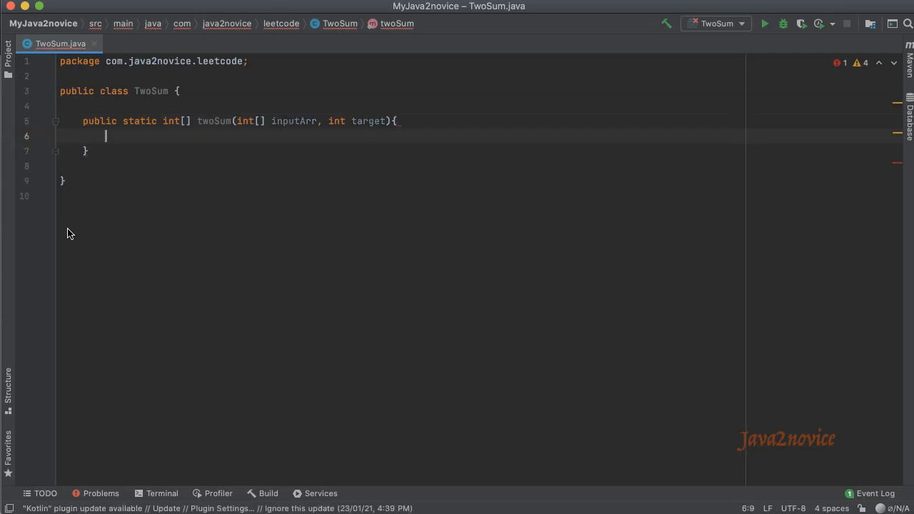
Add the guard if (inputArr != null || inputArr.length < 2).
{"action": "type", "text": "if"}
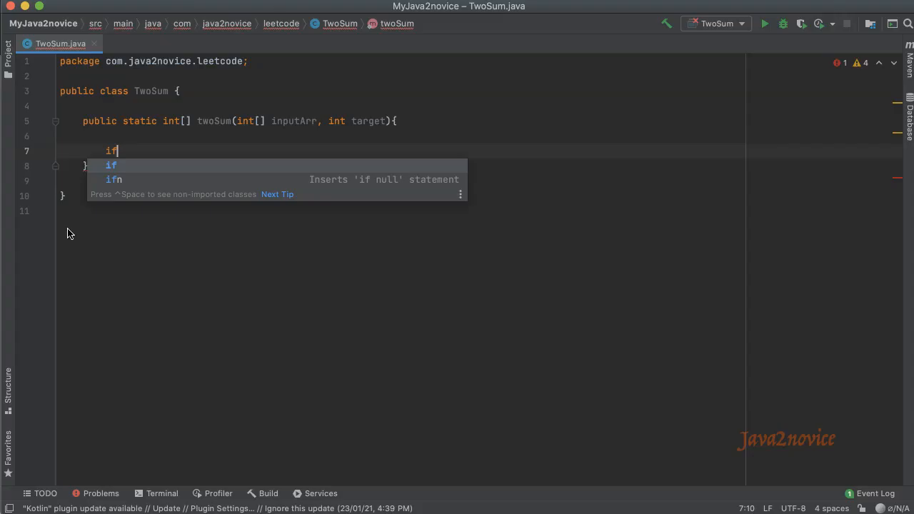
{"action": "type", "text": "(i"}
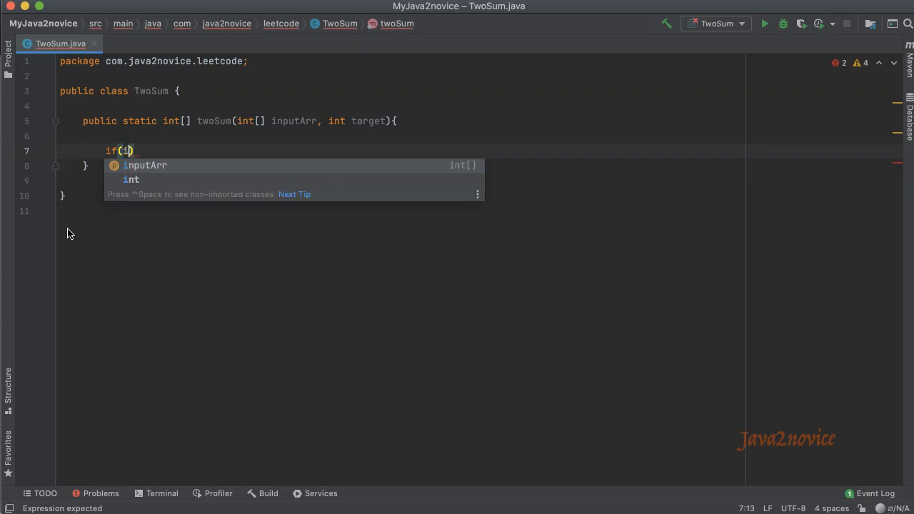
{"action": "type", "text": "nputArr != null"}
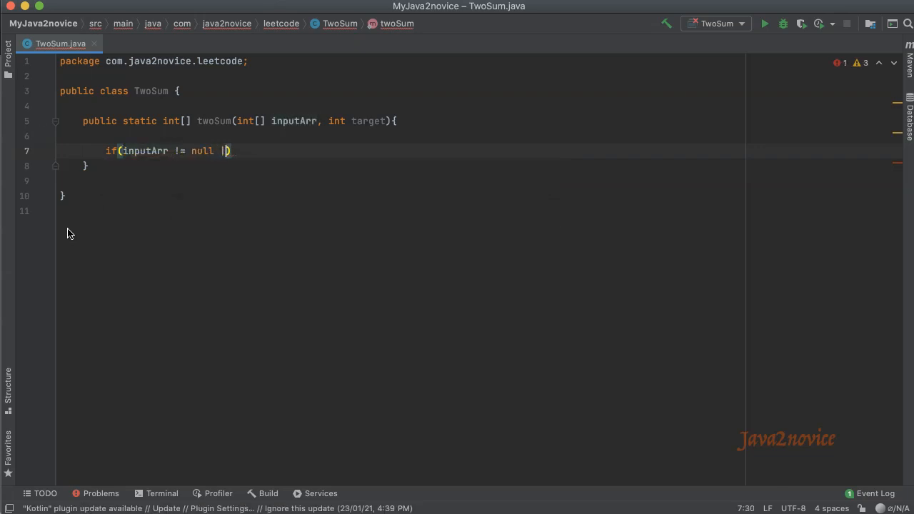
{"action": "type", "text": "| inputArr"}
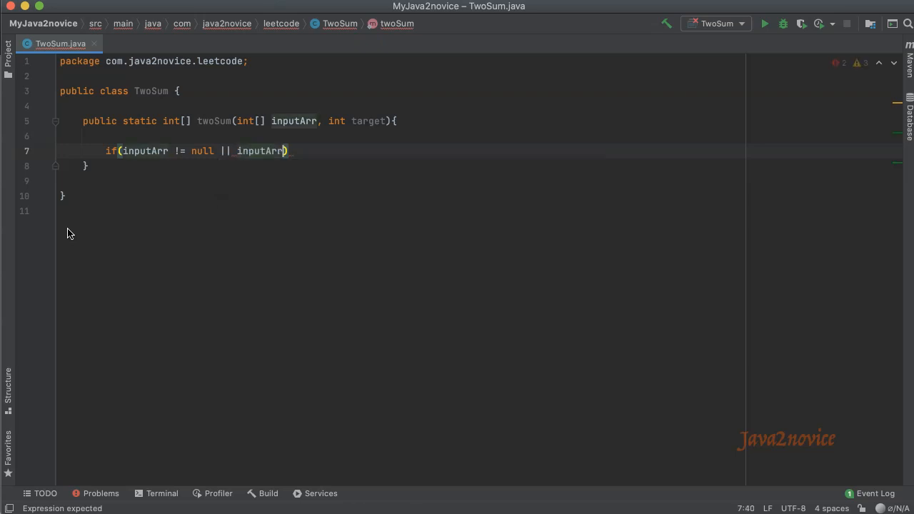
{"action": "type", "text": ".length"}
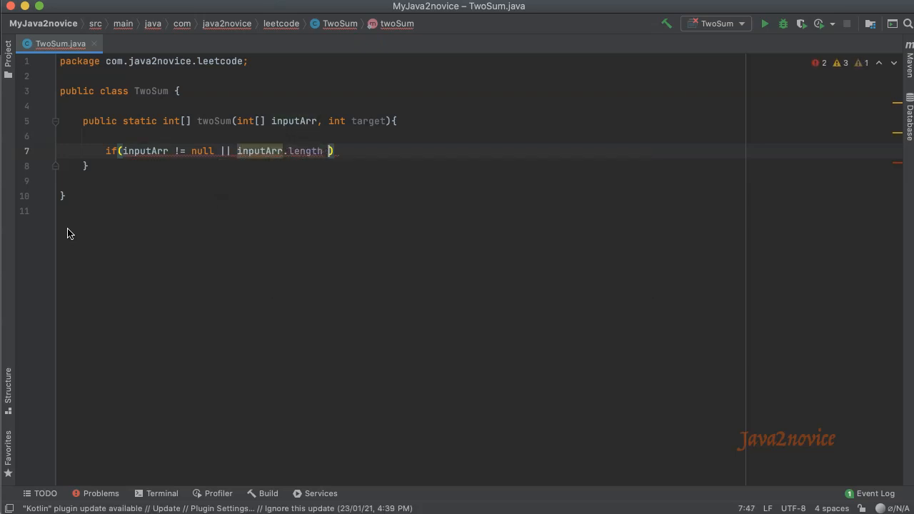
{"action": "type", "text": "< 2)"}
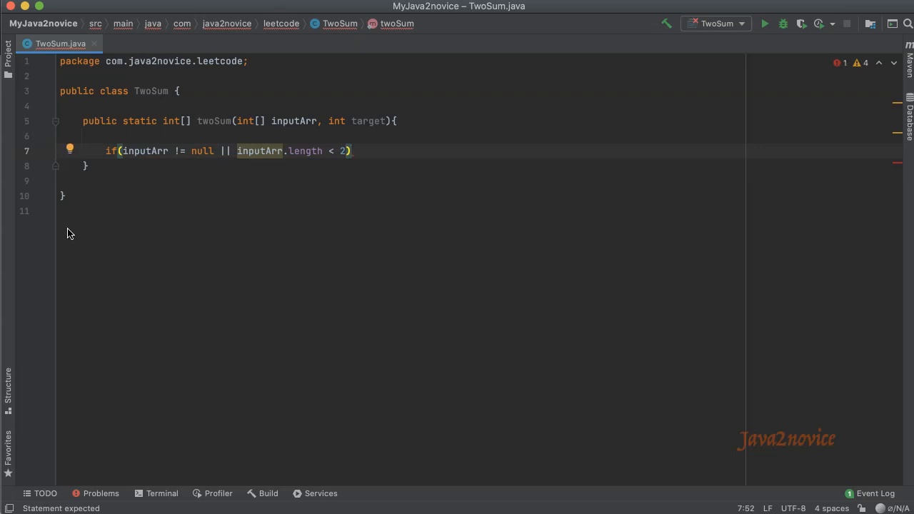
{"action": "type", "text": "{"}
{"action": "type", "text": "throw new IllegalArgumentException("}
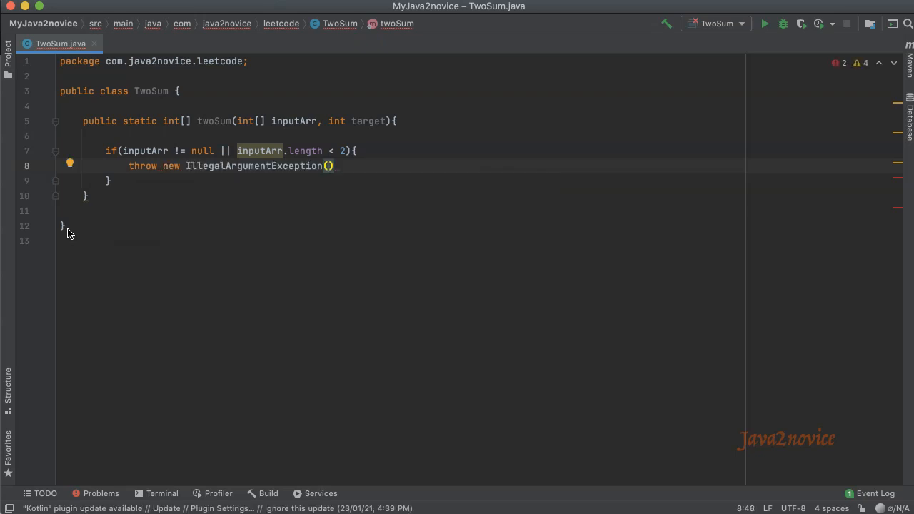
Throw IllegalArgumentException("Invalid Input Array") and begin a Map<Integer, Integer> declaration.
{"action": "type", "text": "\"I\""}
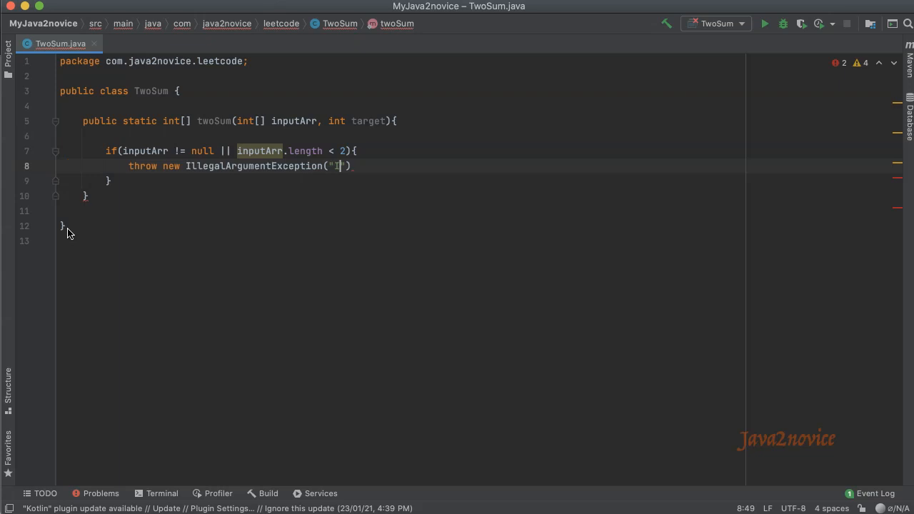
{"action": "type", "text": "nvalid Input Array"}
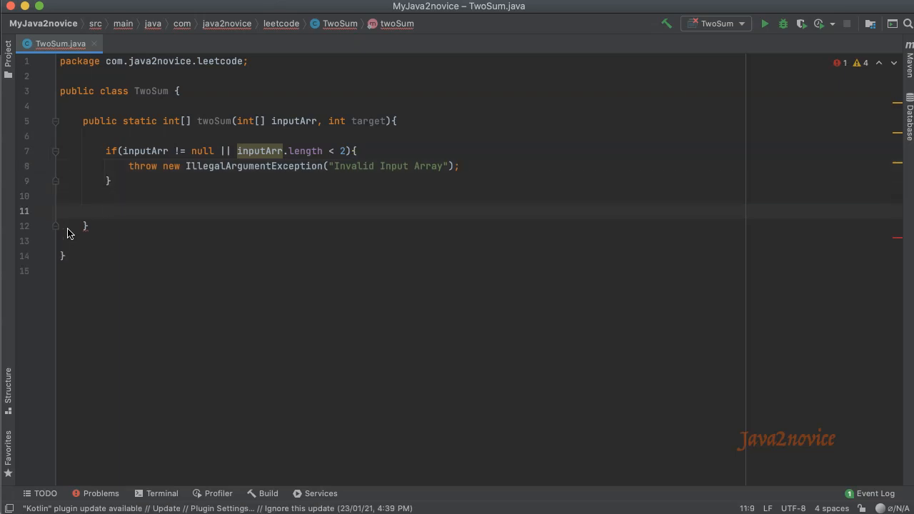
{"action": "type", "text": "Map<Integer, Integer>"}
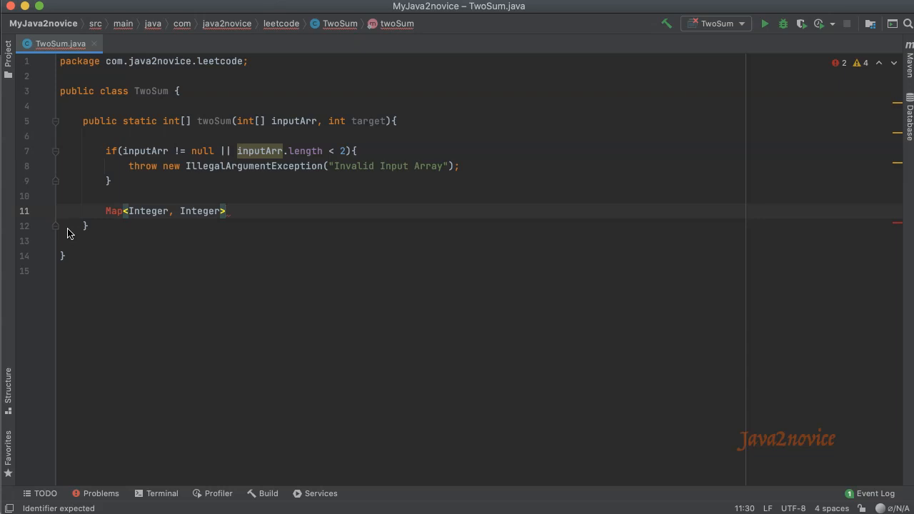
Declare Map<Integer, Integer> trackerMap = new HashMap<>() and import Map.
{"action": "type", "text": "track"}
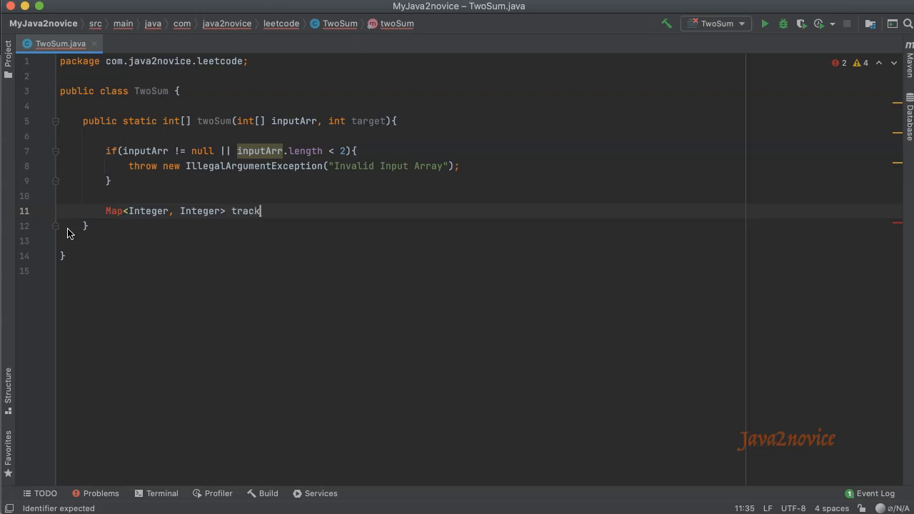
{"action": "type", "text": "erMap ="}
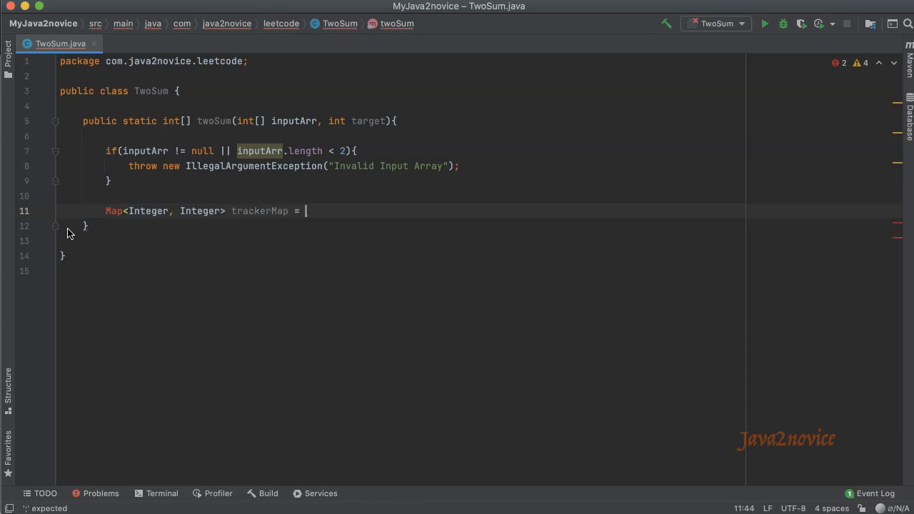
{"action": "type", "text": "new HashMap<>();"}
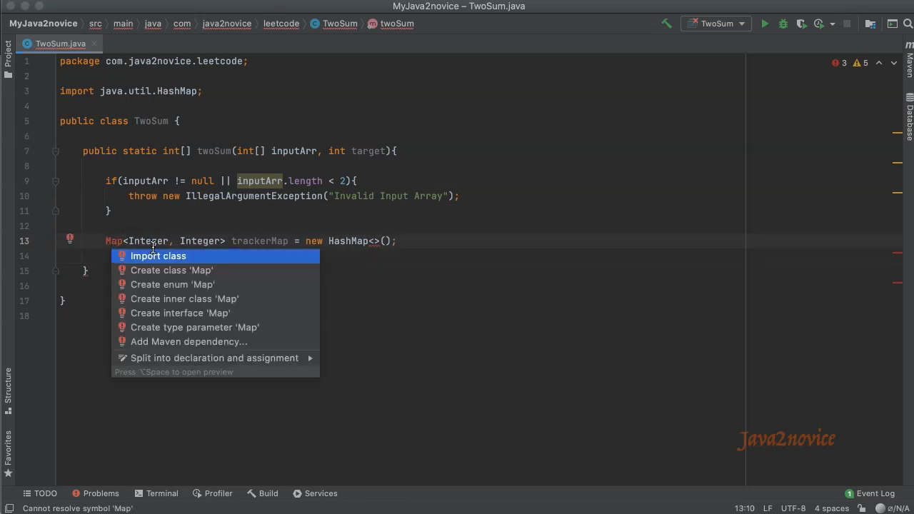
{"action": "left_click", "coordinate": [158, 255]}
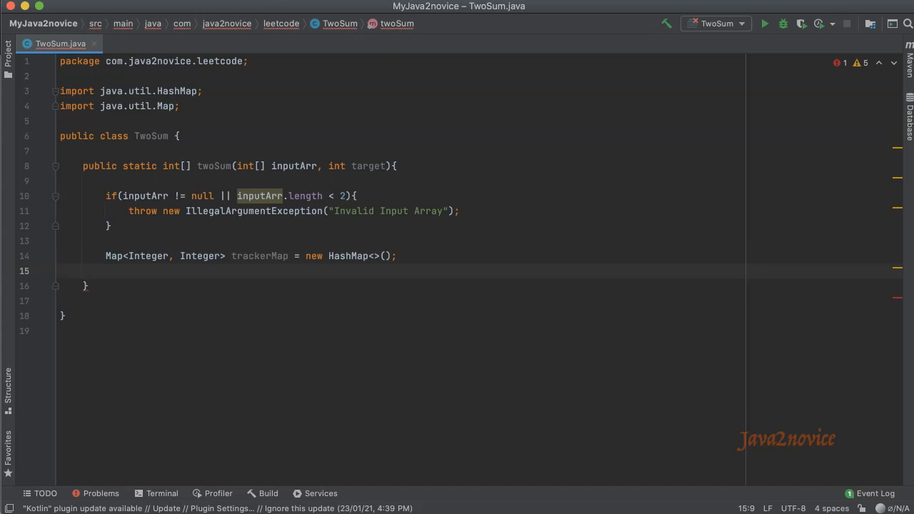
Loop for i from 0 to inputArr.length, computing int rem = target - inputArr[i].
{"action": "type", "text": "for("}
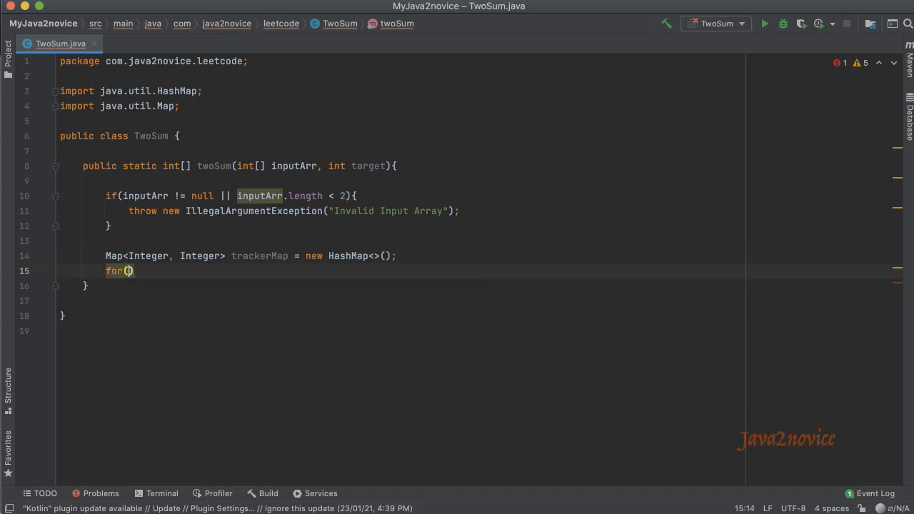
{"action": "type", "text": "int i"}
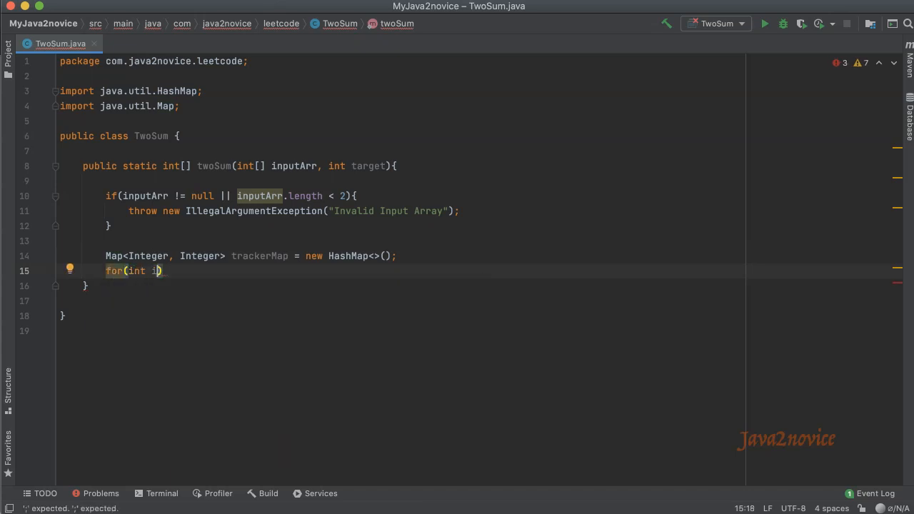
{"action": "type", "text": "=0; i"}
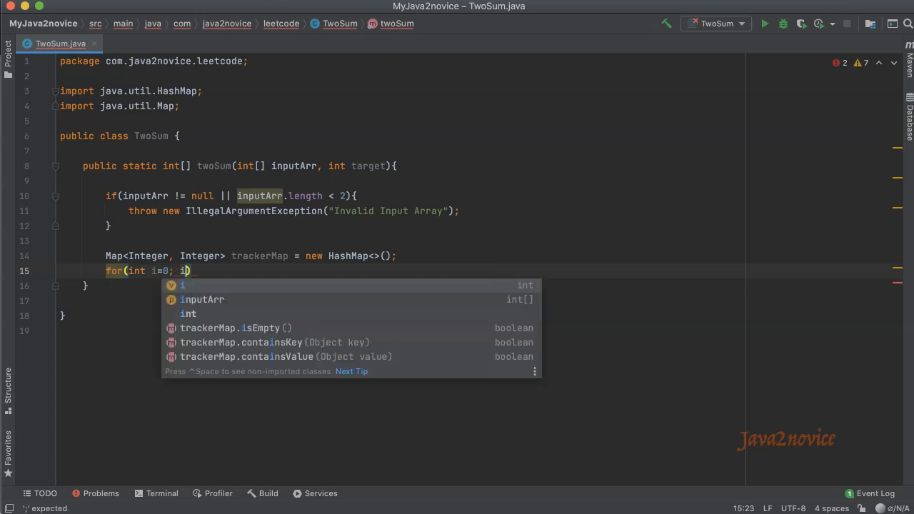
{"action": "type", "text": "< inputArr"}
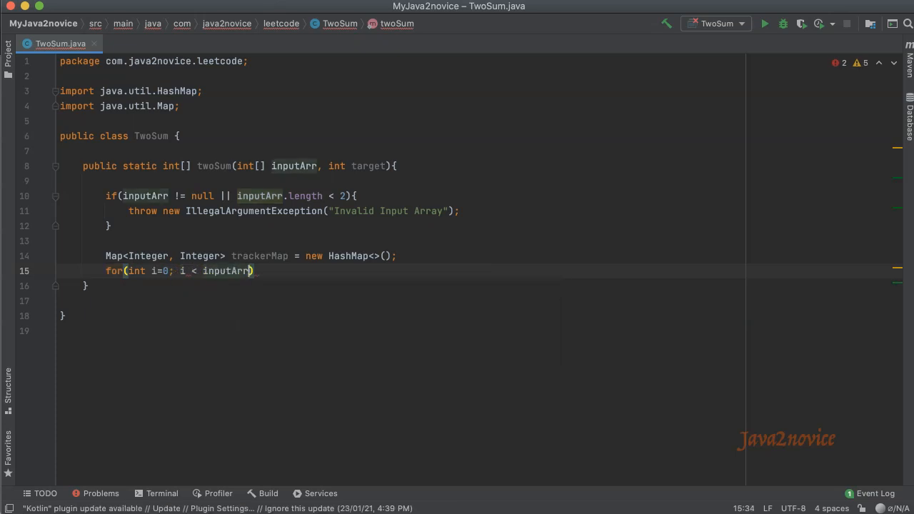
{"action": "type", "text": ".length;"}
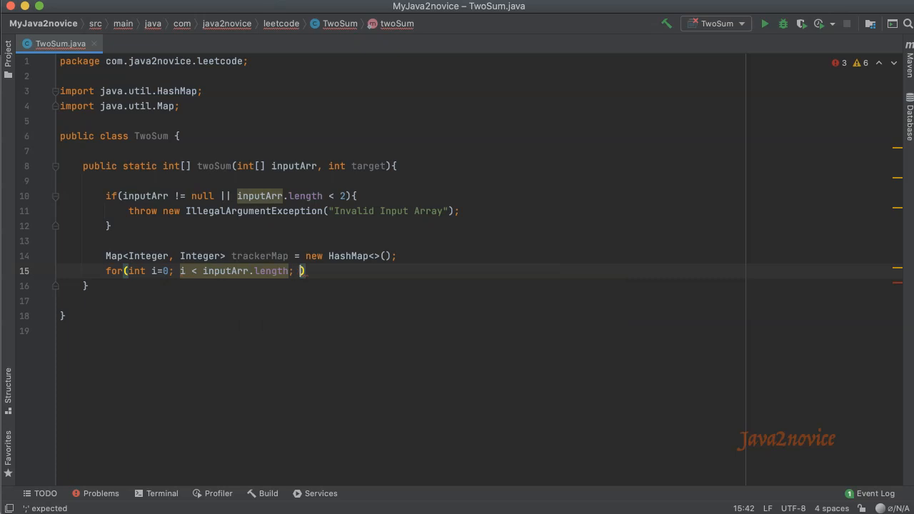
{"action": "type", "text": "i++){"}
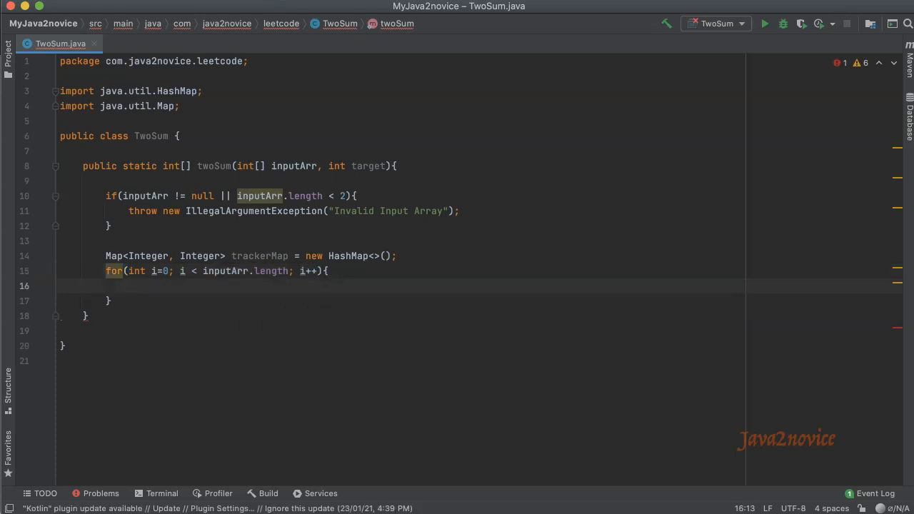
{"action": "type", "text": "int"}
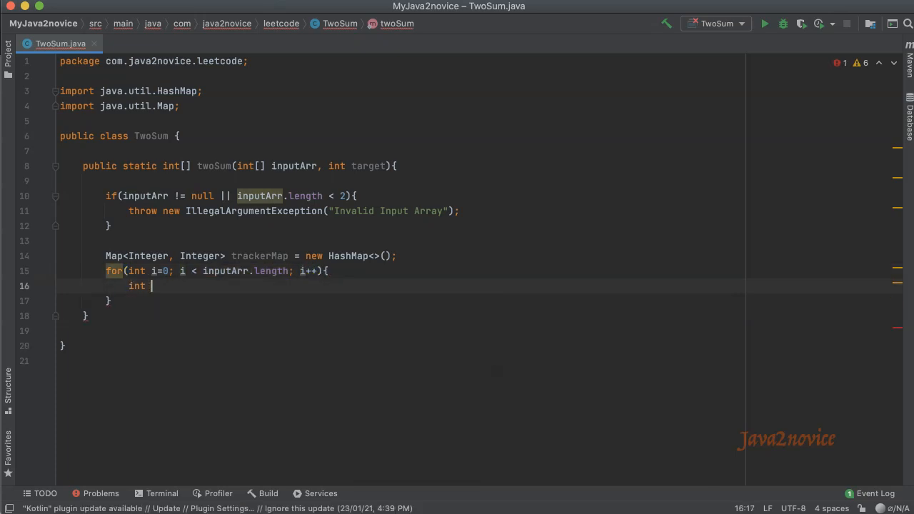
{"action": "type", "text": "rem = t"}
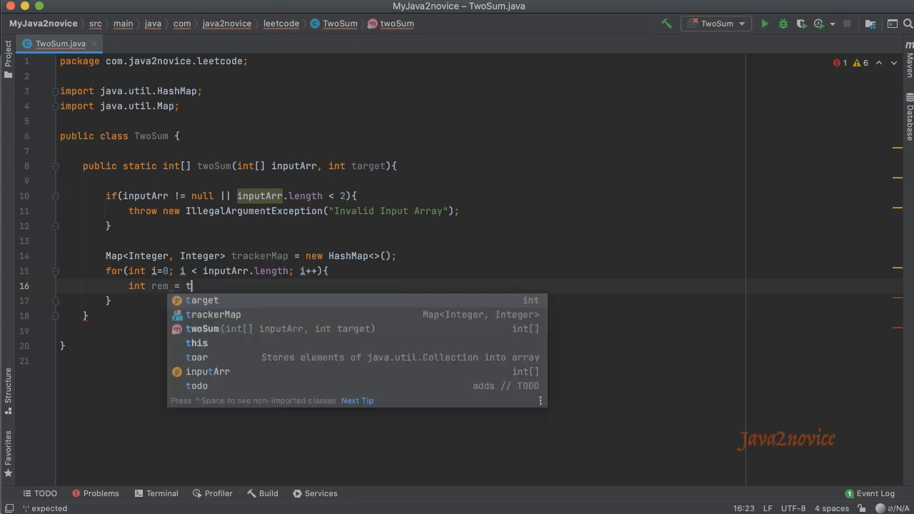
{"action": "type", "text": "arget -"}
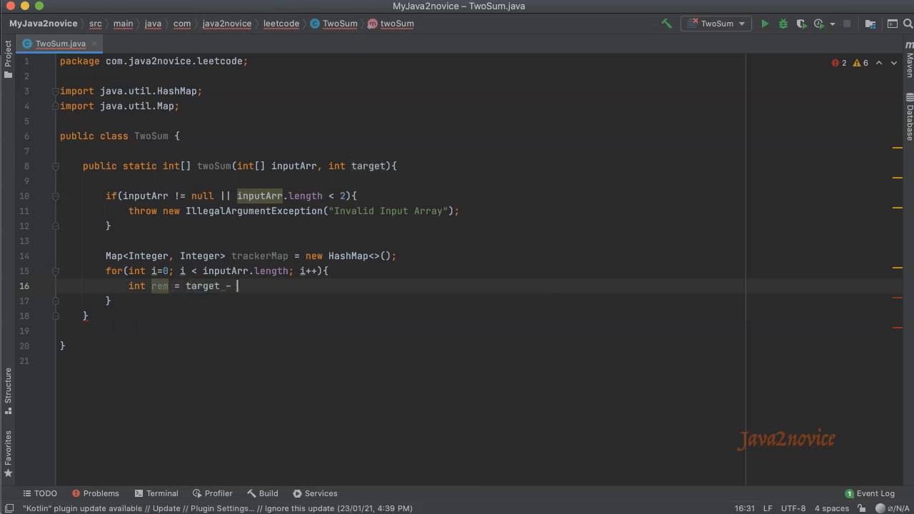
{"action": "type", "text": "inputArr[]"}
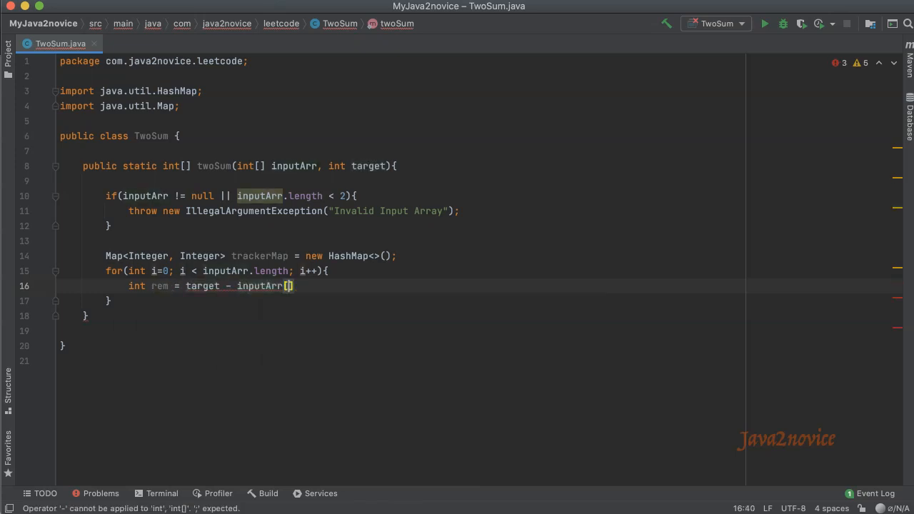
{"action": "type", "text": "i"}
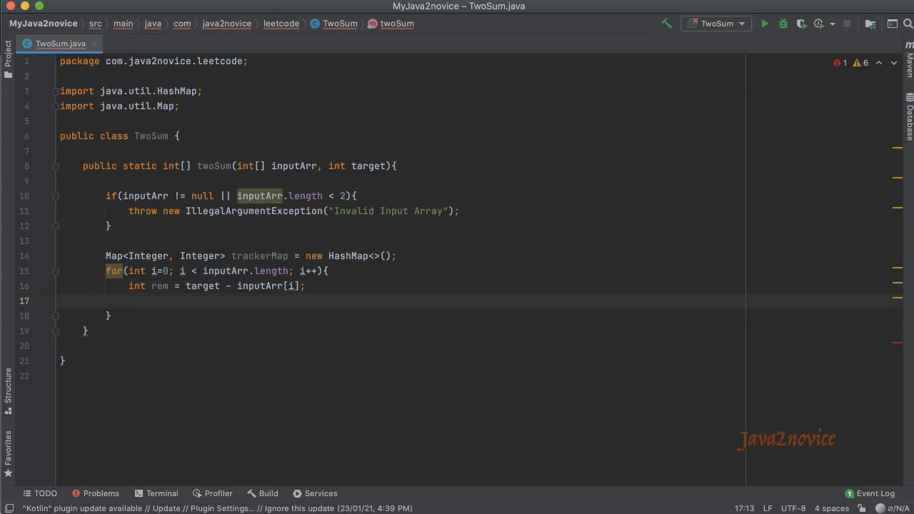
Add if (trackerMap.containsKey(rem)) return new int[]{trackerMap.get(rem), i}.
{"action": "type", "text": "if("}
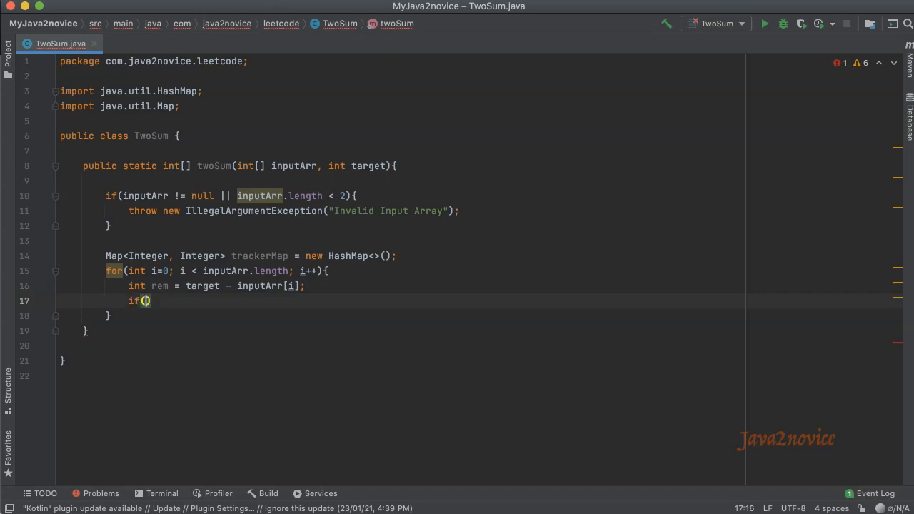
{"action": "type", "text": "trackerMap.c"}
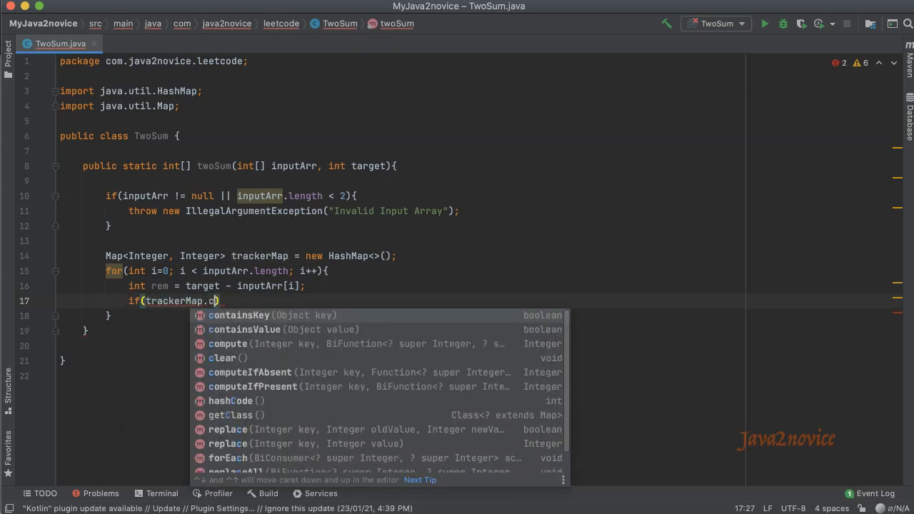
{"action": "type", "text": "containsKey(rem"}
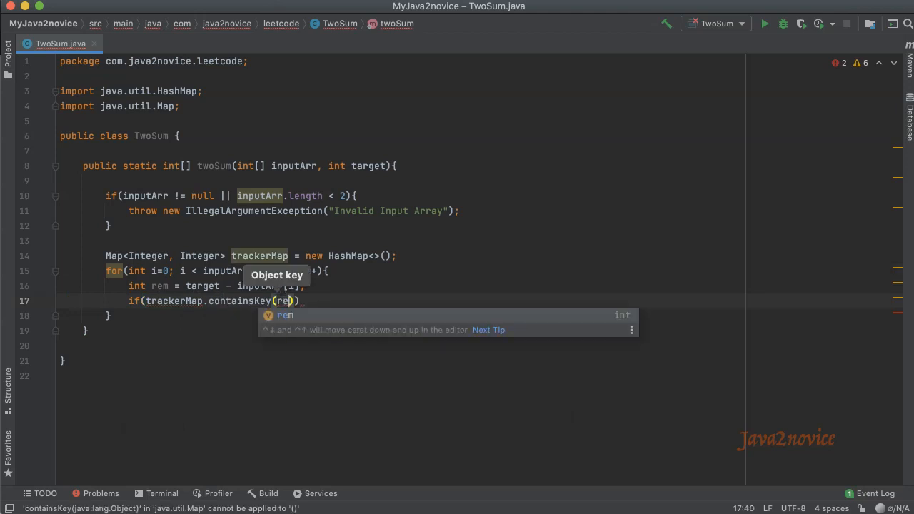
{"action": "key", "text": "Enter"}
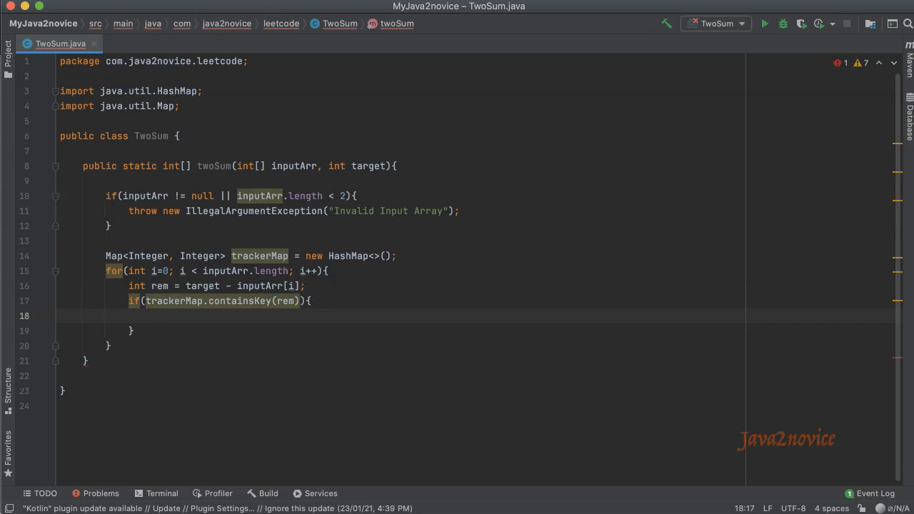
{"action": "type", "text": "return"}
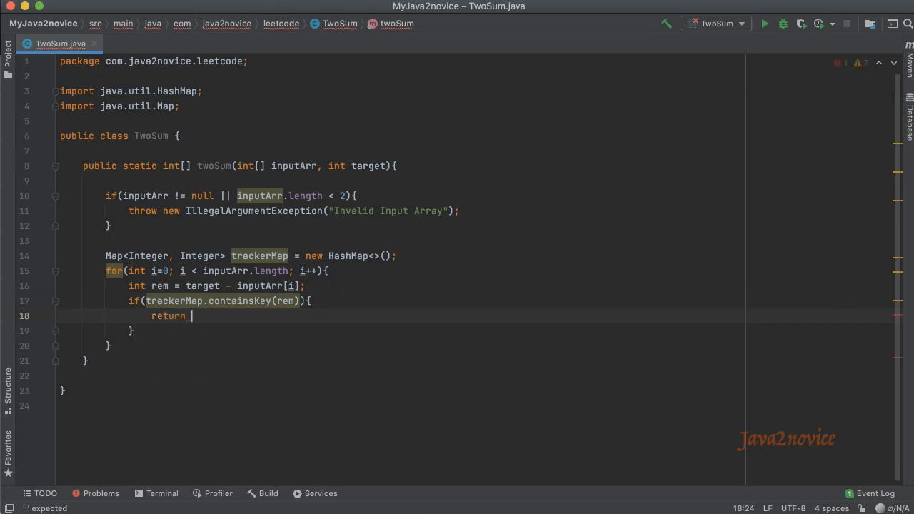
{"action": "type", "text": "new int[]{"}
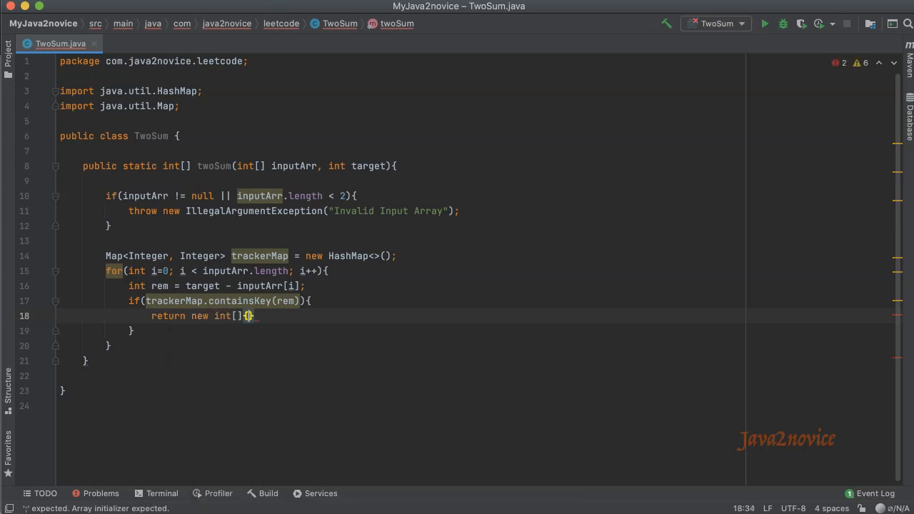
{"action": "type", "text": "trackerMap"}
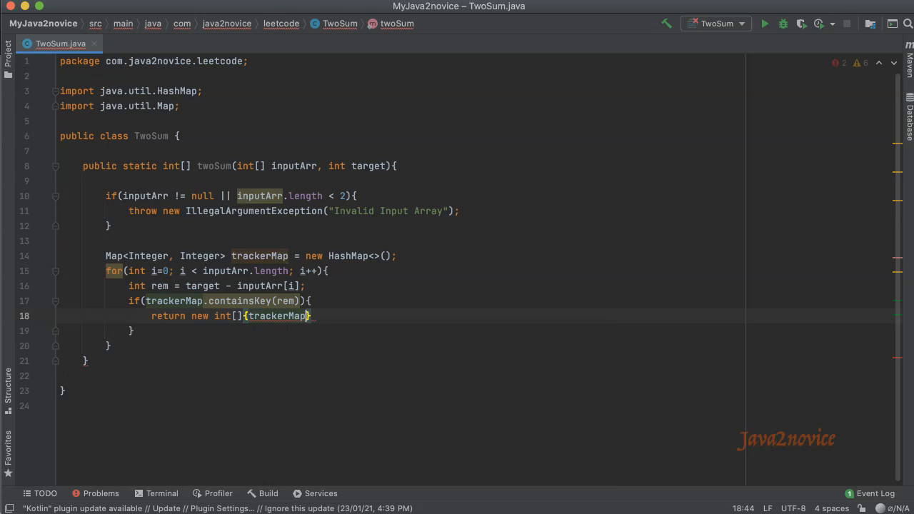
{"action": "type", "text": ".get()"}
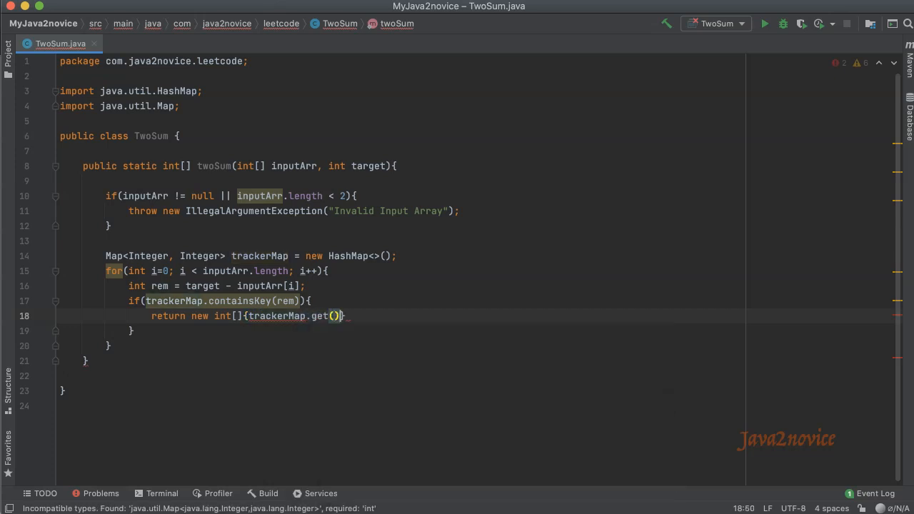
{"action": "type", "text": "rem"}
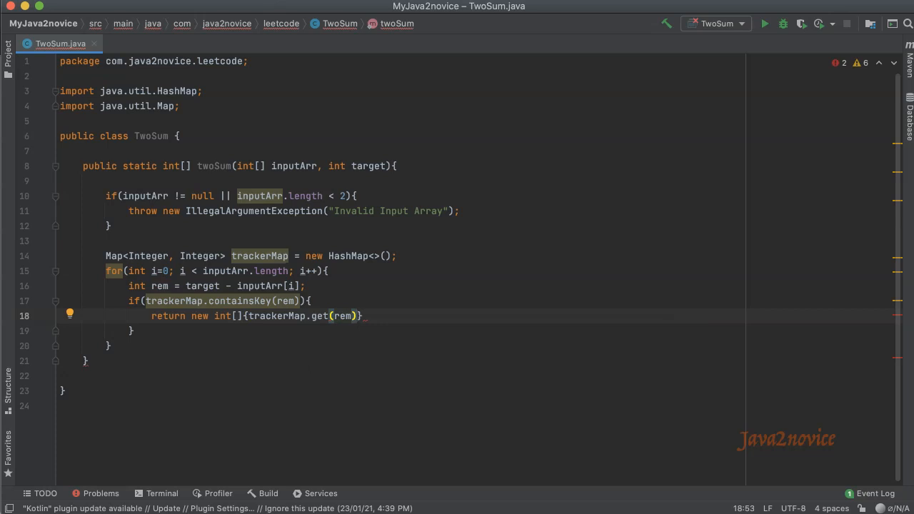
{"action": "type", "text": ", i"}
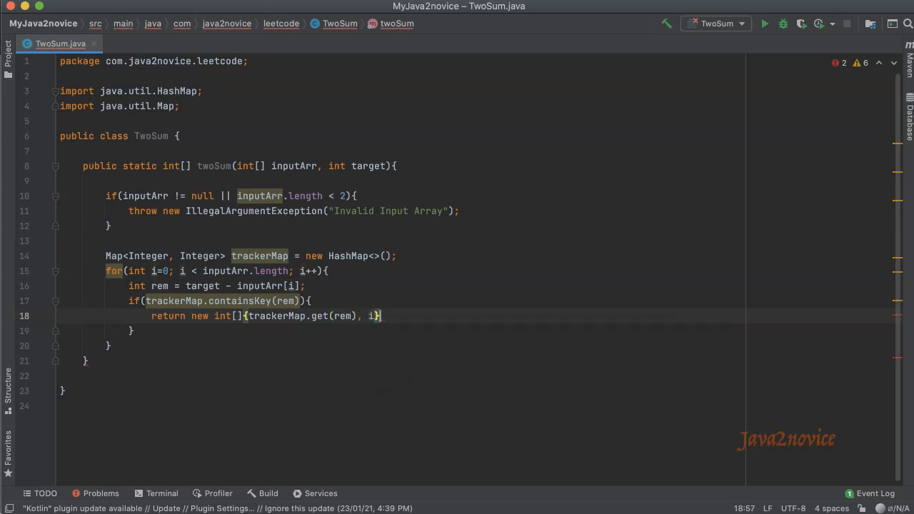
{"action": "type", "text": ";"}
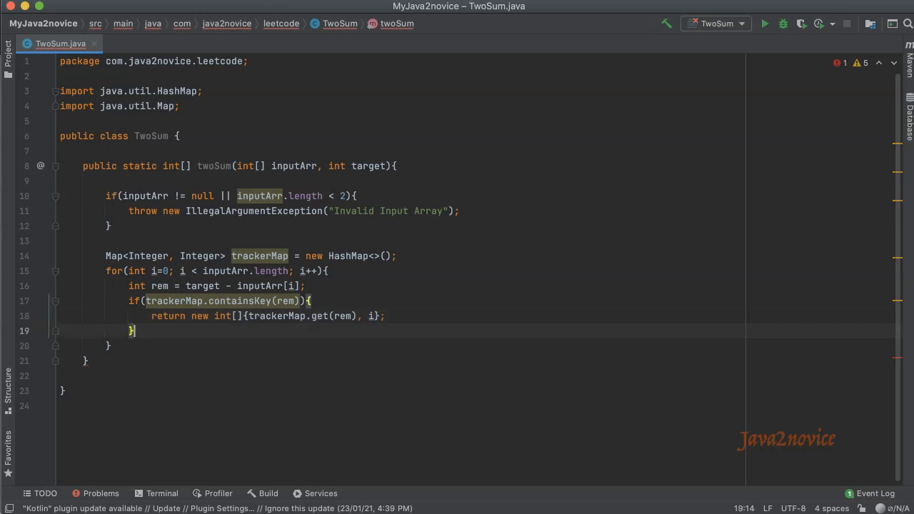
Store each element's index with trackerMap.put(inputArr[i], i) after the if block.
{"action": "type", "text": "trackerMap"}
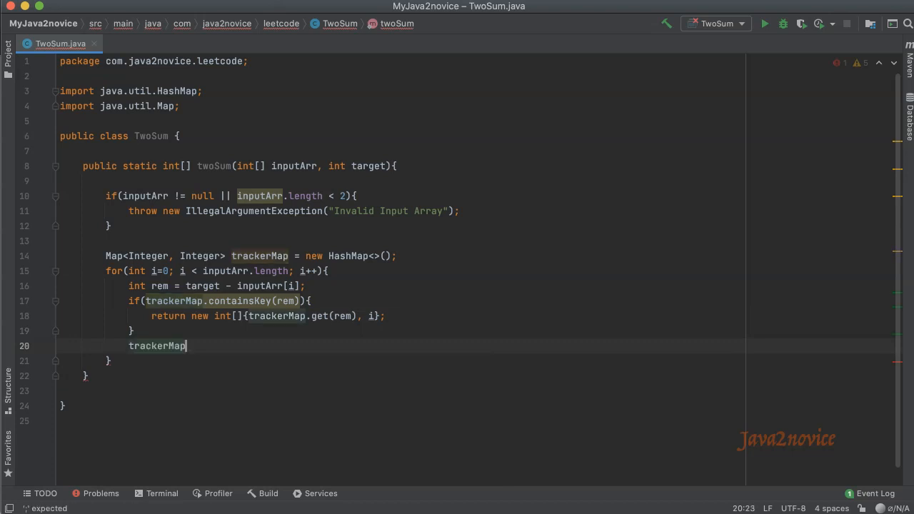
{"action": "type", "text": ".put(inputArr["}
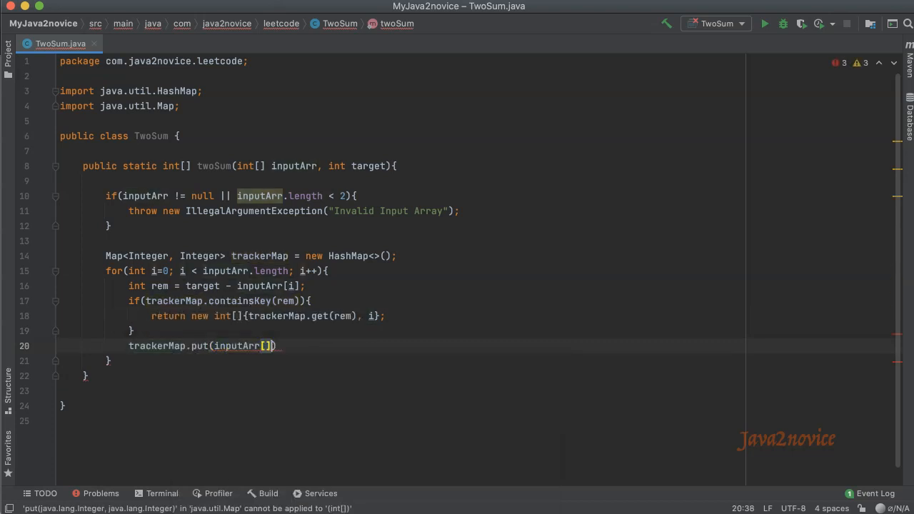
{"action": "type", "text": "i],"}
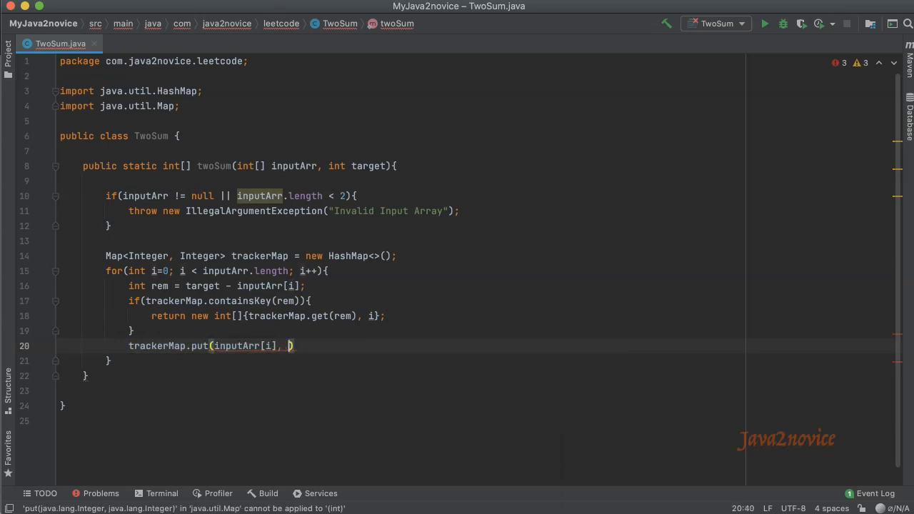
{"action": "type", "text": "i);"}
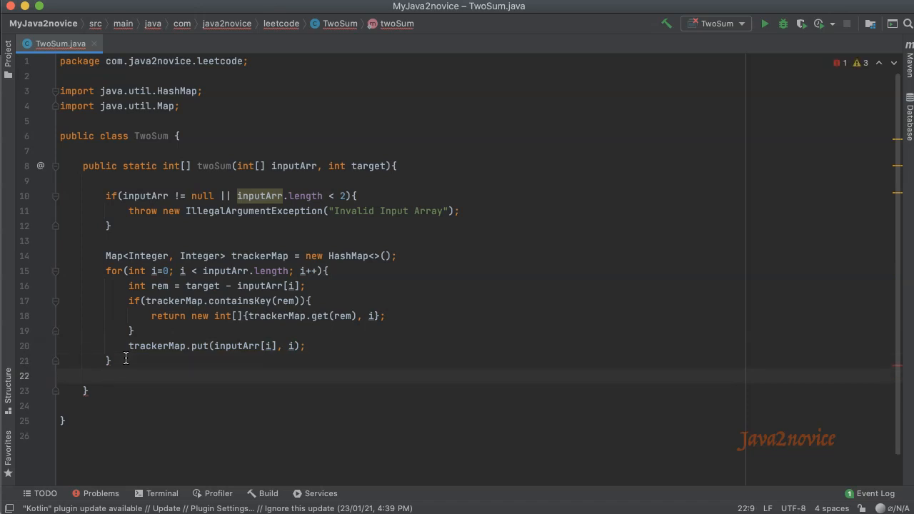
Throw new IllegalArgumentException("Invalid Input, Now Two Sum is found...") after the loop.
{"action": "type", "text": "throw new IllegalArgumentException(\""}
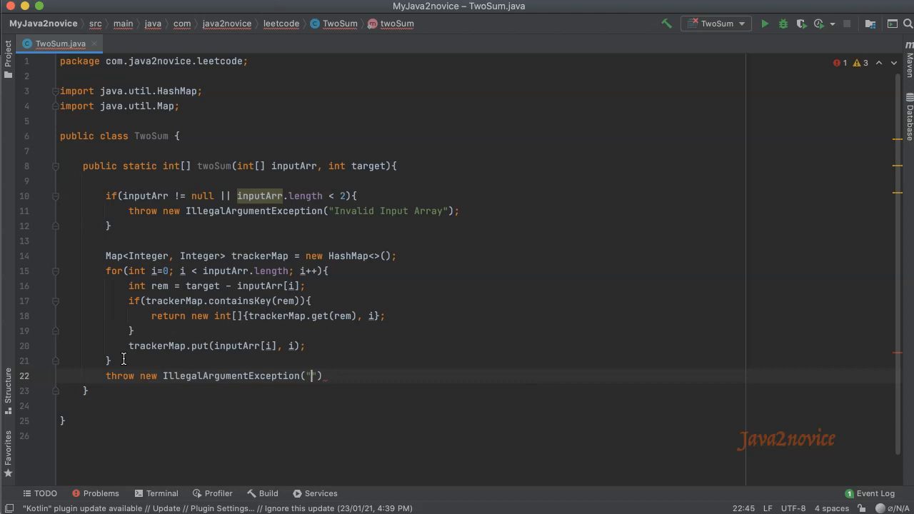
{"action": "type", "text": "Invalid"}
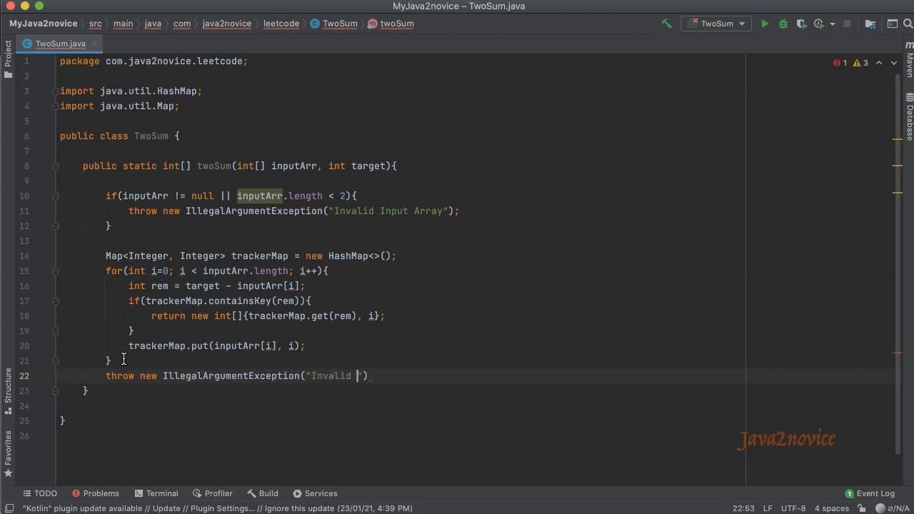
{"action": "type", "text": "Input, Now Two Sum is found..."}
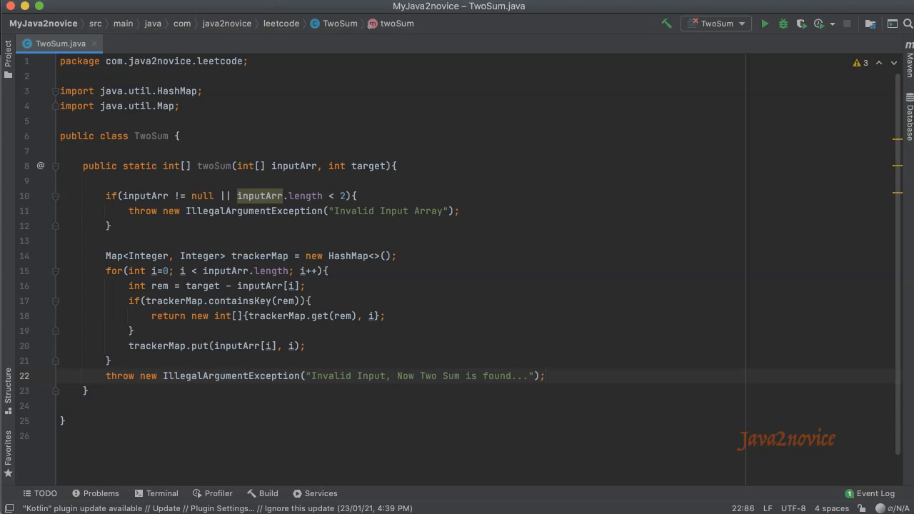
{"action": "type", "text": "public static"}
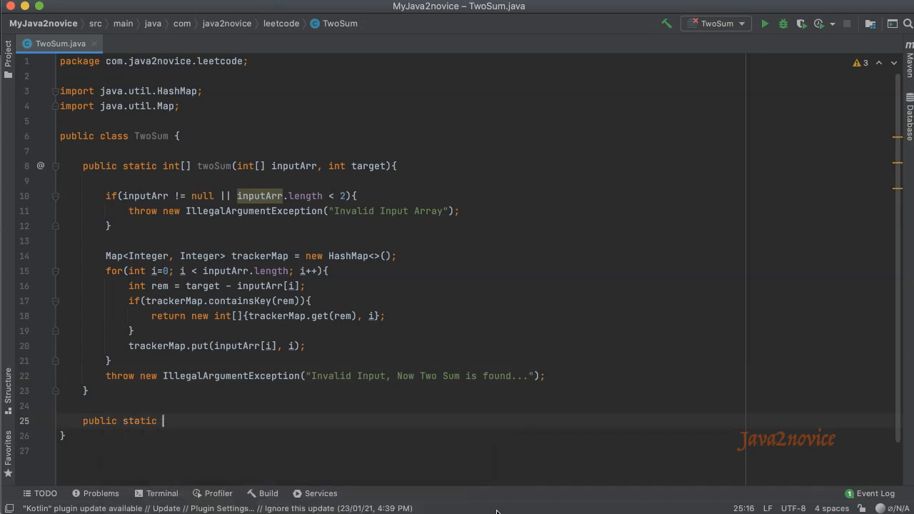
Write main with int[] i = {3,4,7}, printing Arrays.toString(twoSum(i, 10)).
{"action": "type", "text": "void main"}
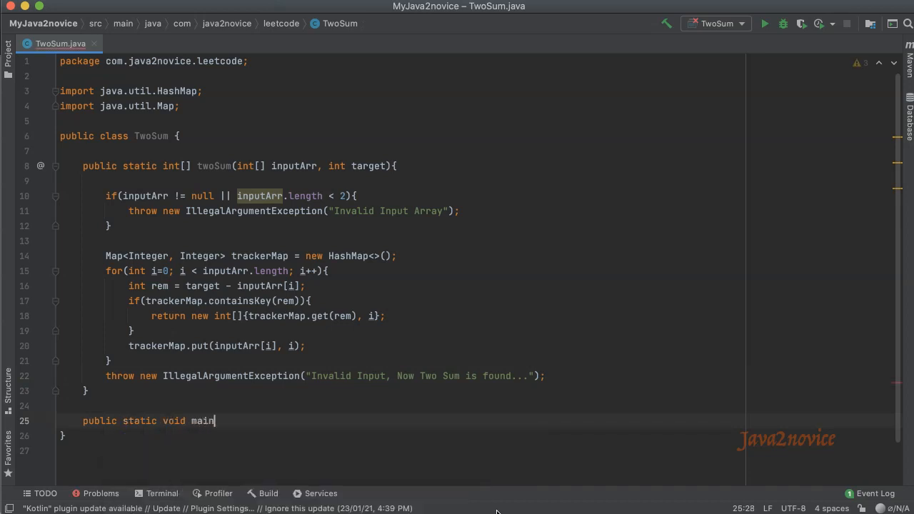
{"action": "type", "text": "(String a"}
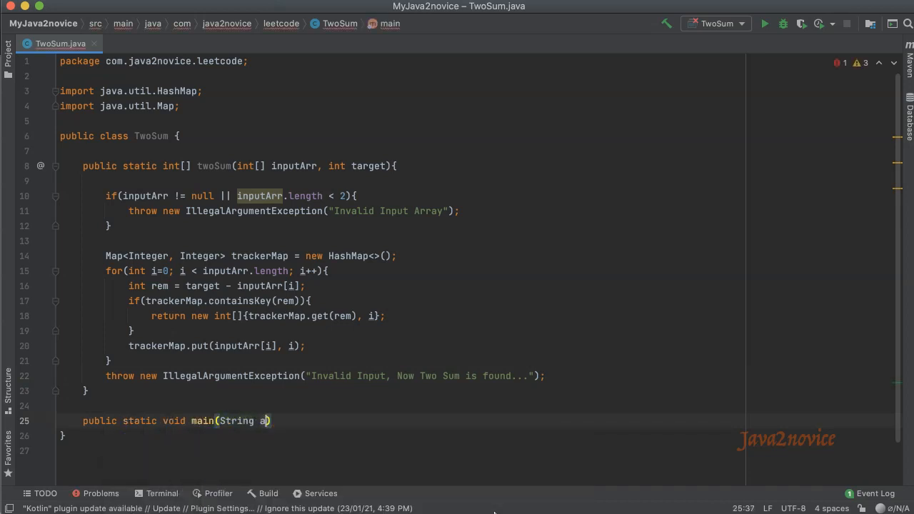
{"action": "type", "text": "[]){"}
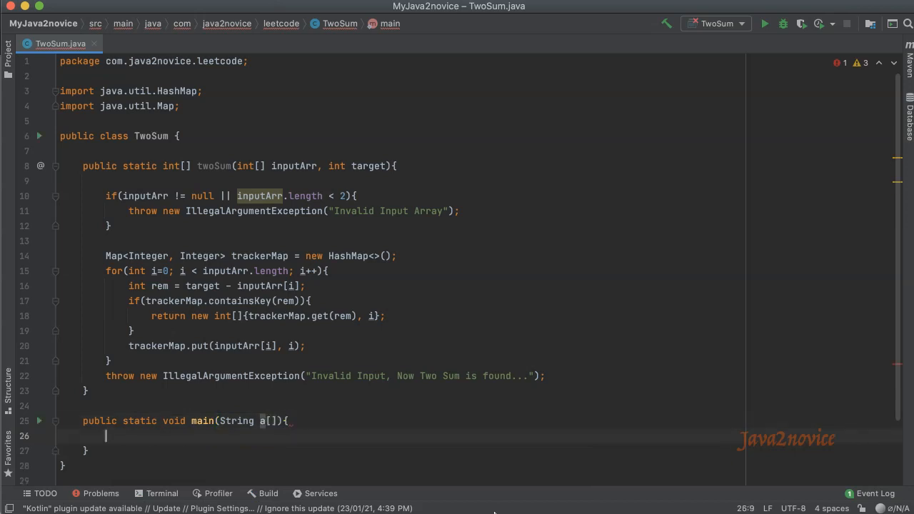
{"action": "type", "text": "int[] i"}
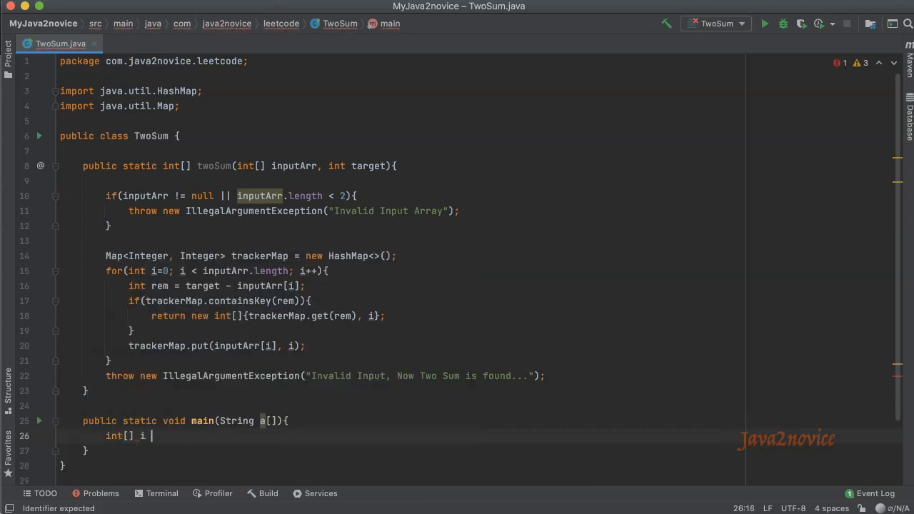
{"action": "type", "text": "= {3,"}
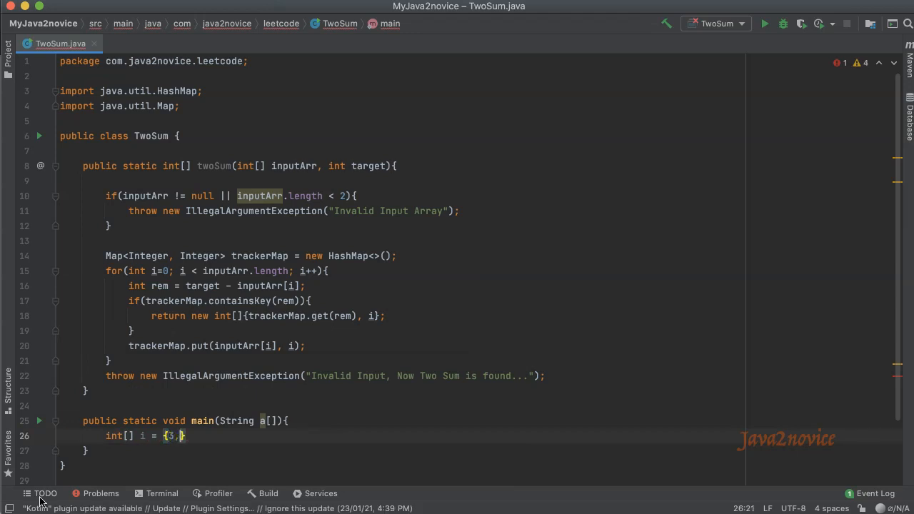
{"action": "type", "text": "4,7"}
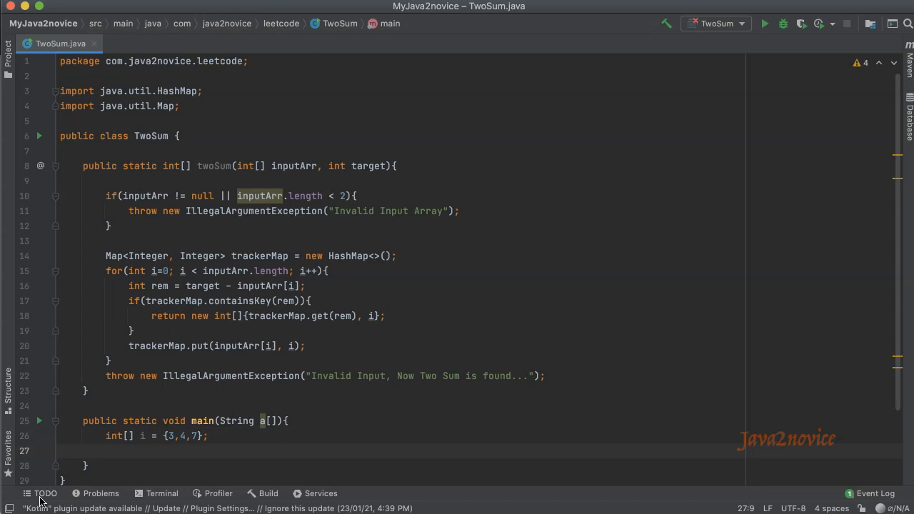
{"action": "type", "text": "System.out.println(twoSum(i, ));"}
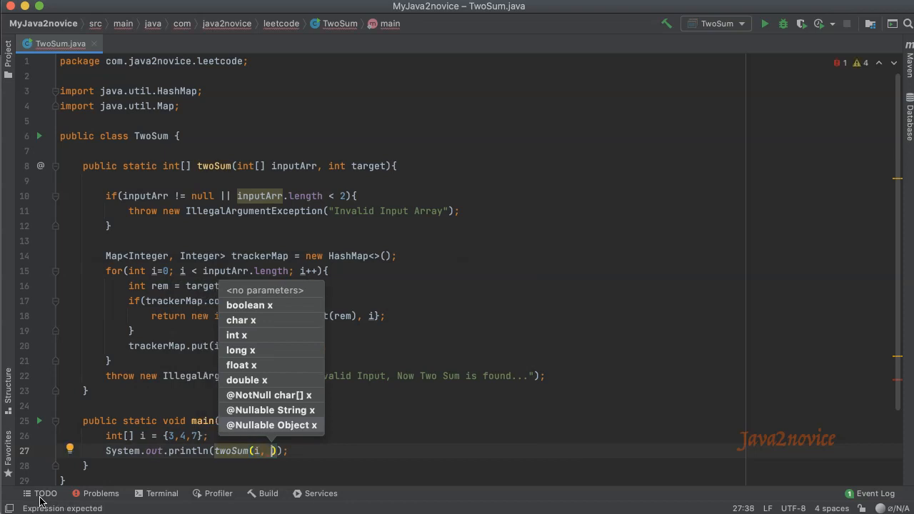
{"action": "type", "text": "10"}
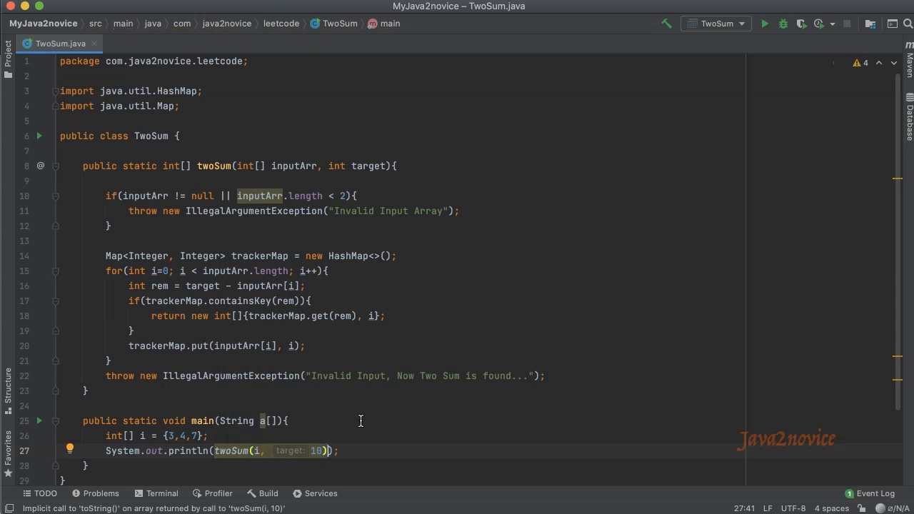
{"action": "mouse_move", "coordinate": [282, 436]}
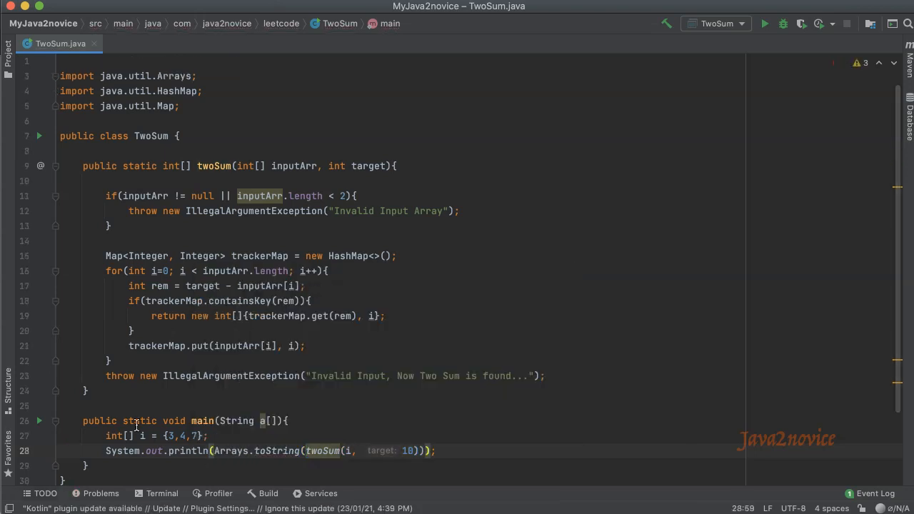
Run TwoSum.main(), then change the guard condition to inputArr == null.
{"action": "left_click", "coordinate": [46, 421]}
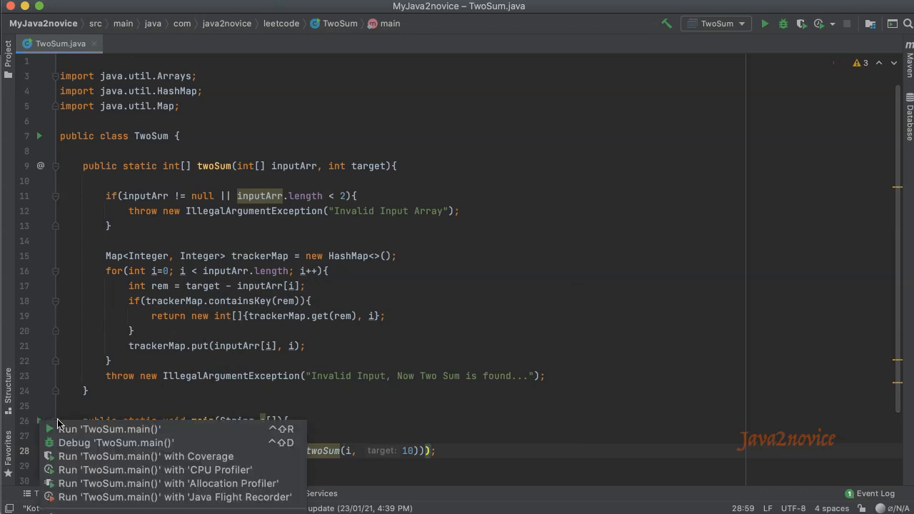
{"action": "left_click", "coordinate": [109, 428]}
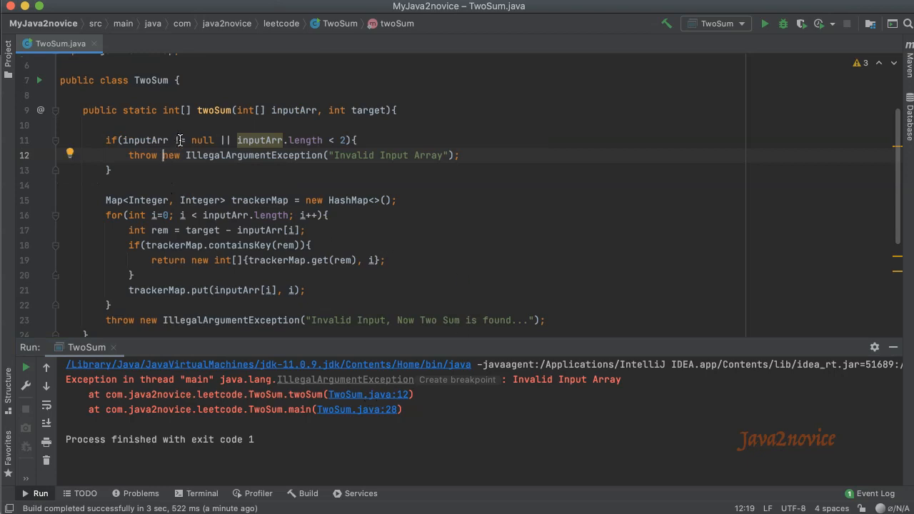
{"action": "mouse_move", "coordinate": [221, 205]}
{"action": "type", "text": "="}
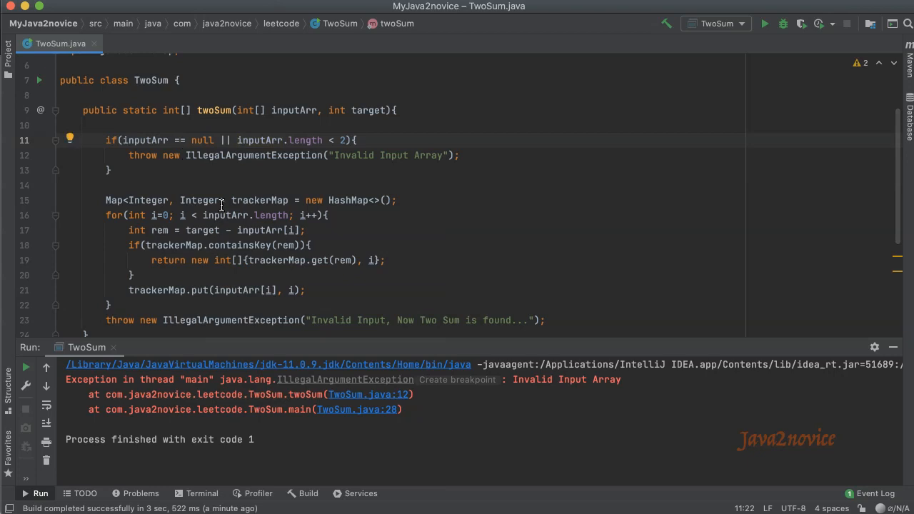
{"action": "mouse_move", "coordinate": [180, 140]}
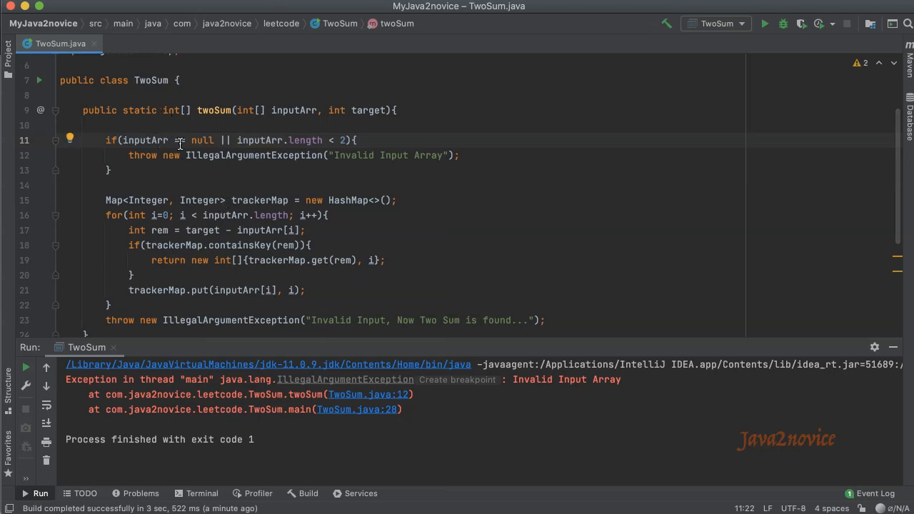
{"action": "double_click", "coordinate": [202, 140]}
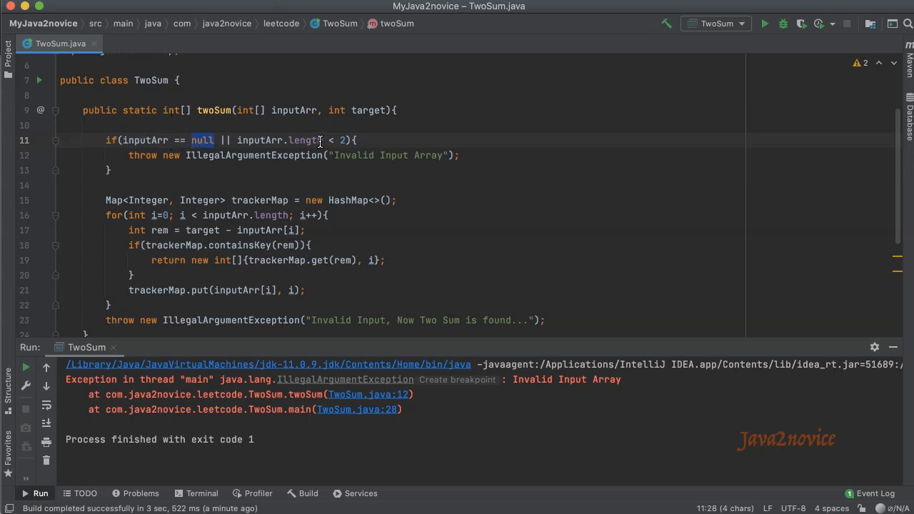
{"action": "mouse_move", "coordinate": [128, 150]}
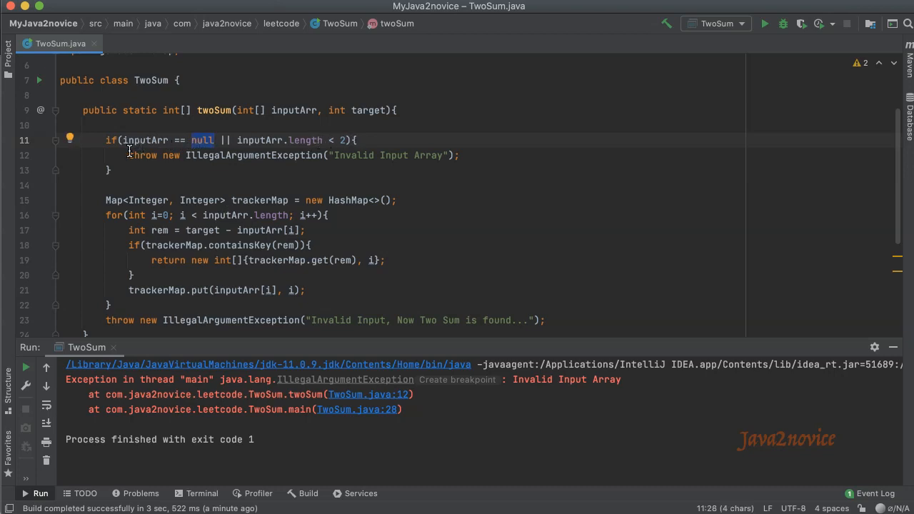
{"action": "left_click", "coordinate": [462, 155]}
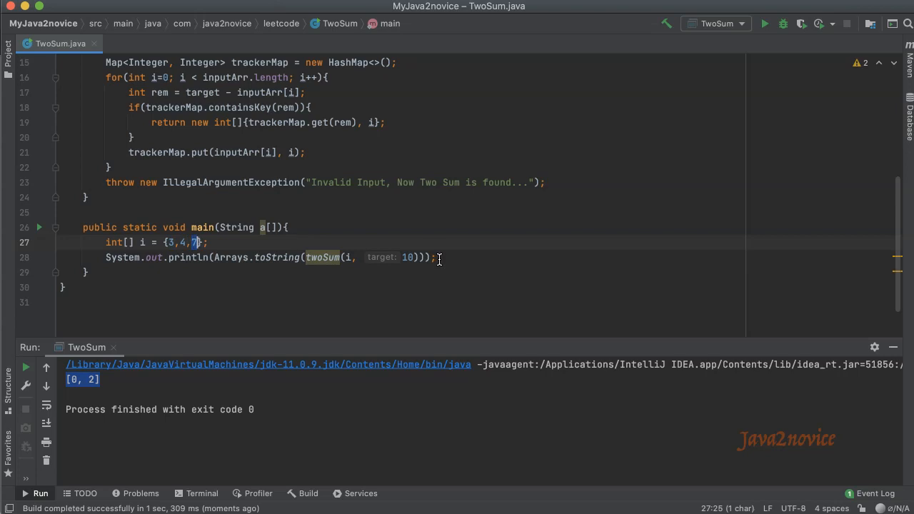
Place the cursor at the end of the print statement.
{"action": "left_click", "coordinate": [438, 257]}
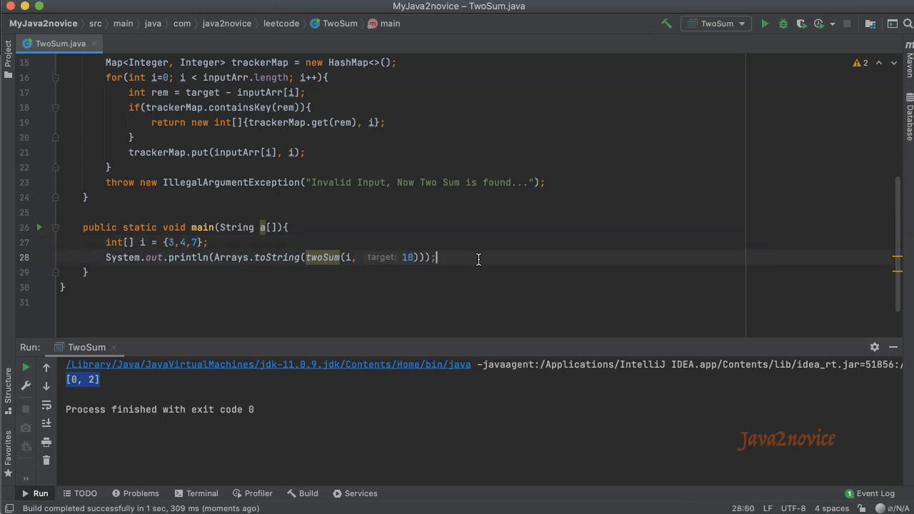
{"action": "mouse_move", "coordinate": [466, 269]}
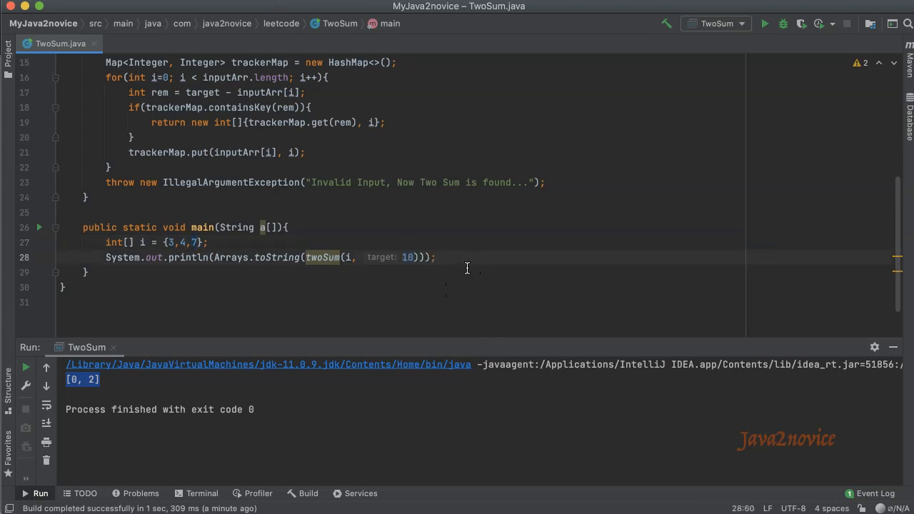
Test i = {6, 34, 23, 89, 90, 45} with target 113 and rerun, printing [2, 4].
{"action": "type", "text": "i"}
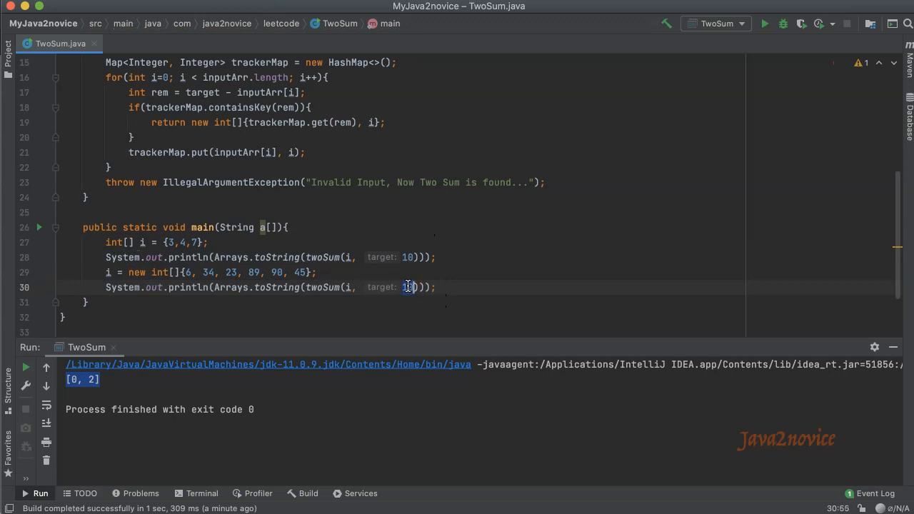
{"action": "type", "text": "113"}
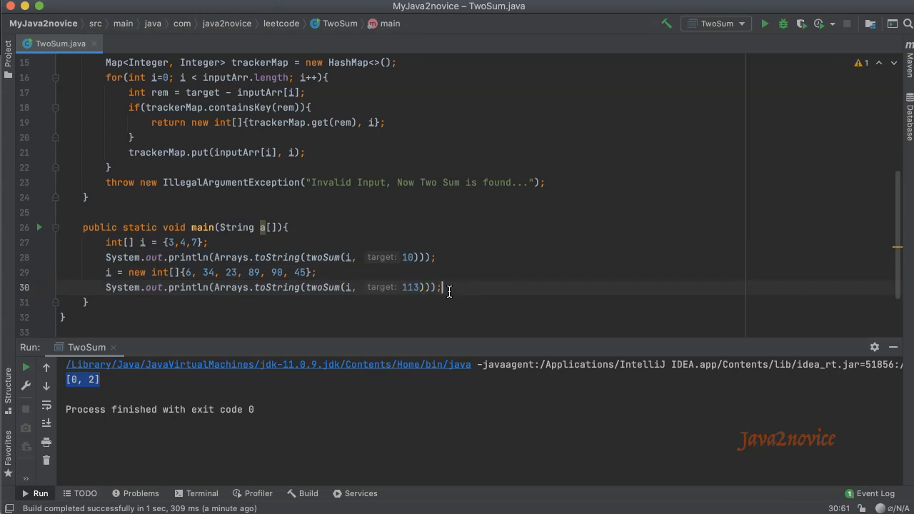
{"action": "left_click", "coordinate": [764, 23]}
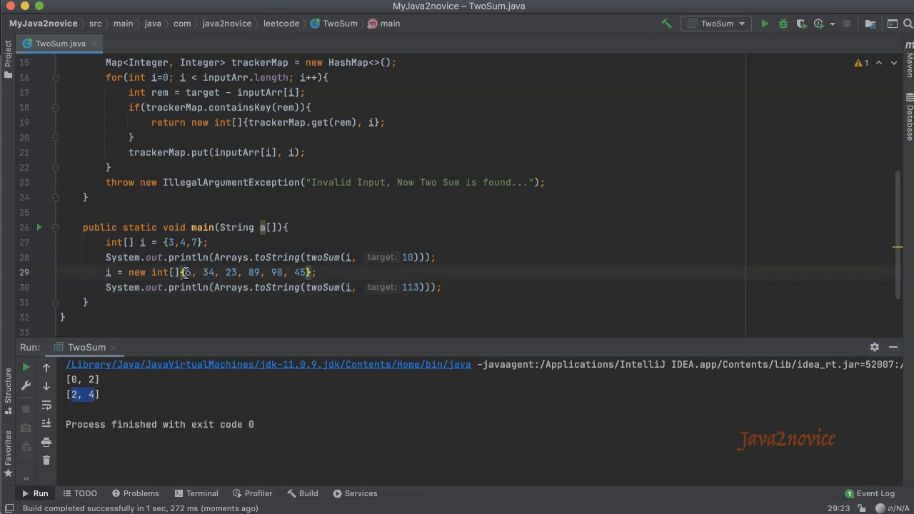
{"action": "double_click", "coordinate": [230, 271]}
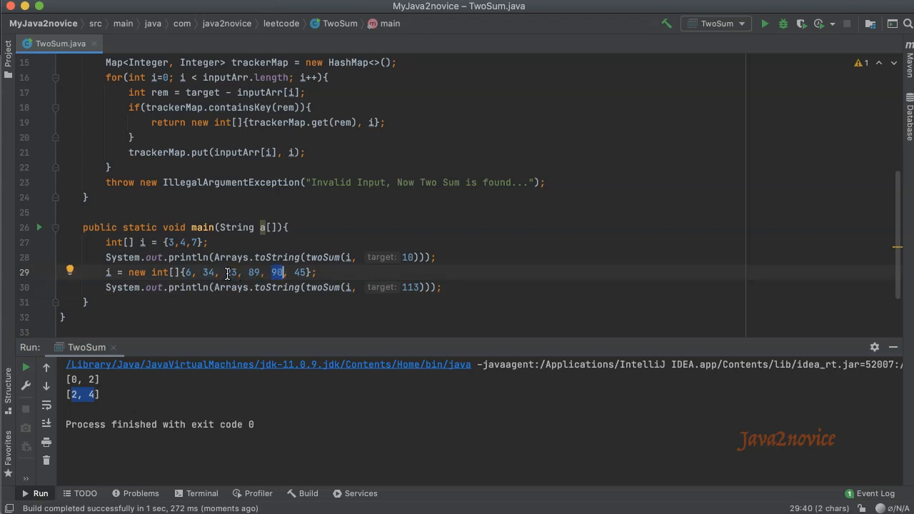
{"action": "mouse_move", "coordinate": [408, 291]}
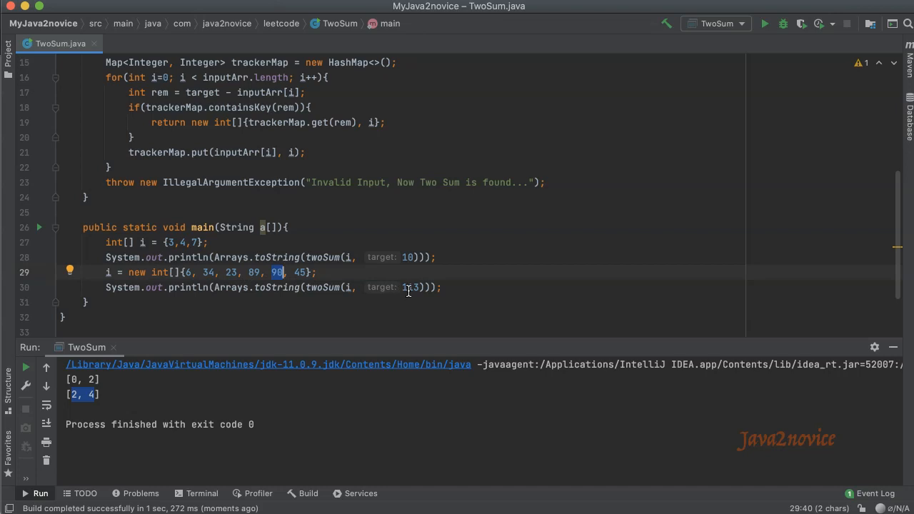